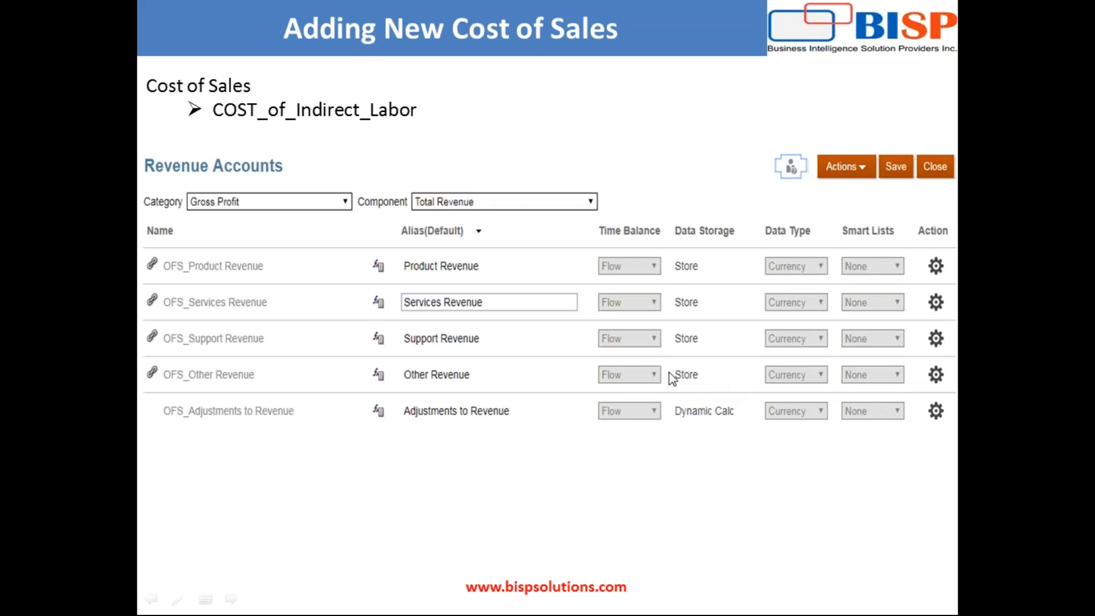
mouse_move(644, 365)
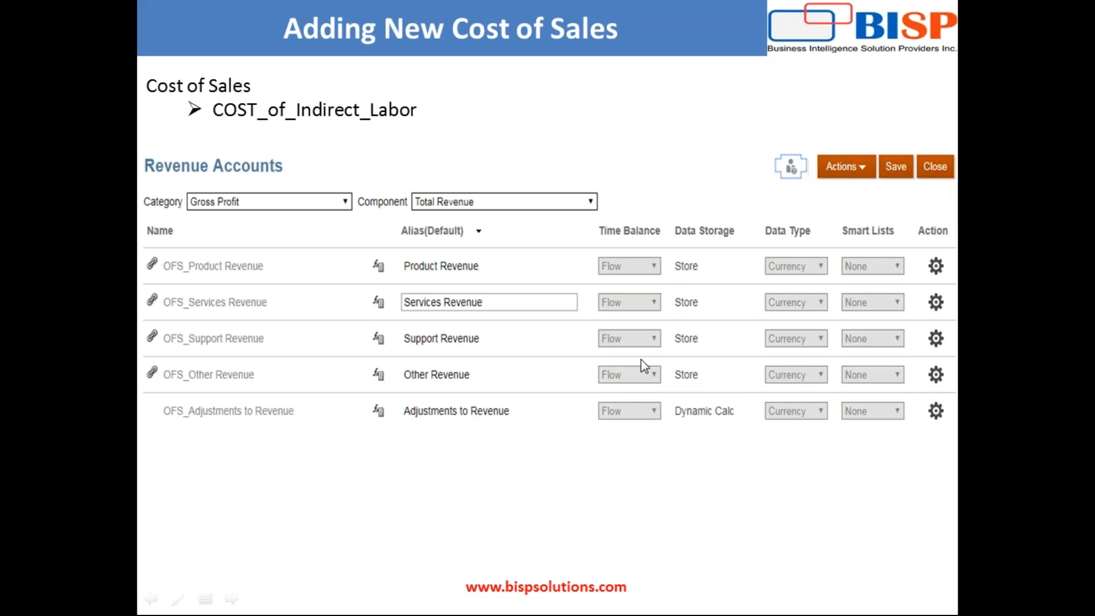
mouse_move(330, 113)
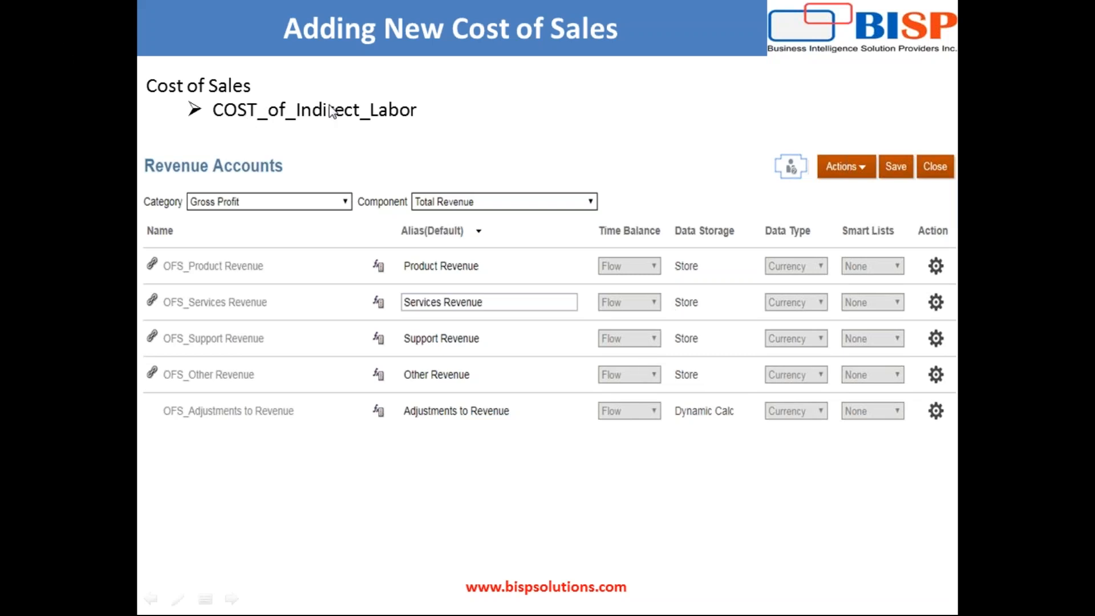
mouse_move(219, 126)
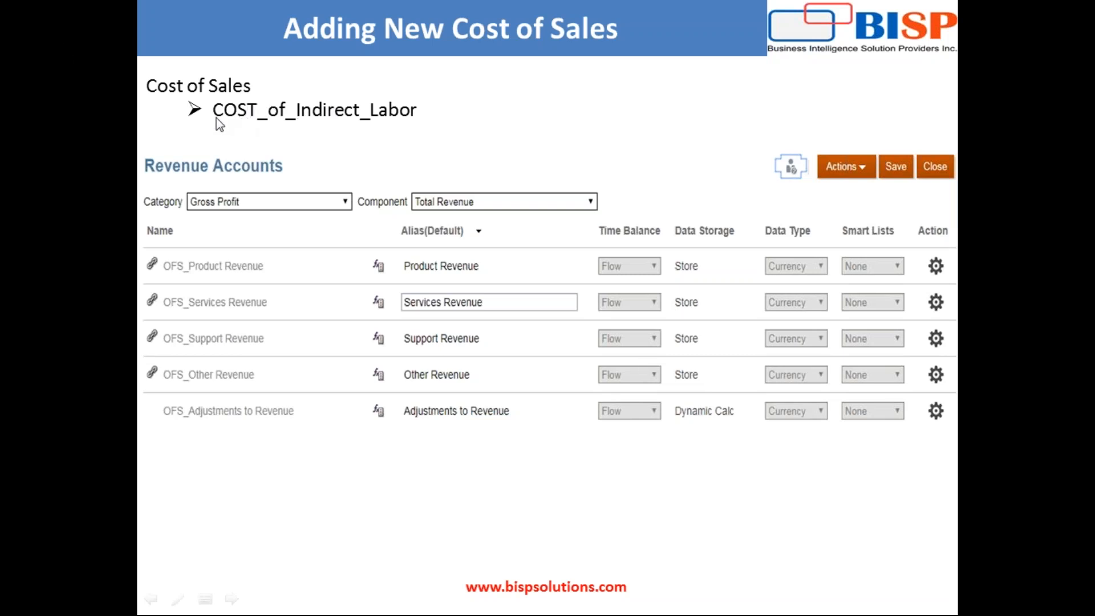
mouse_move(421, 131)
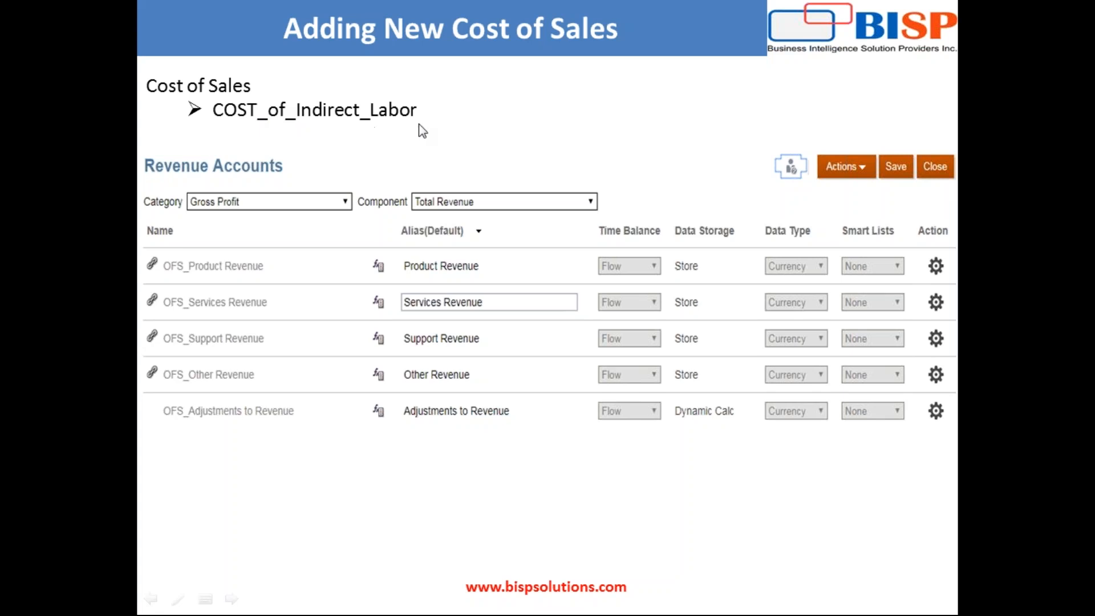
mouse_move(422, 230)
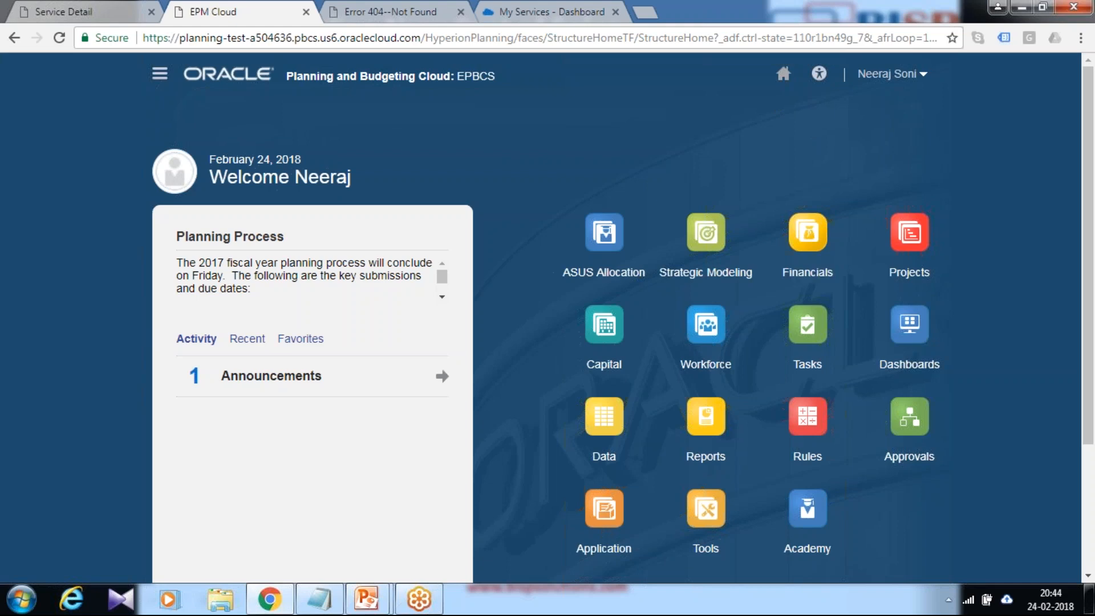
mouse_move(791, 98)
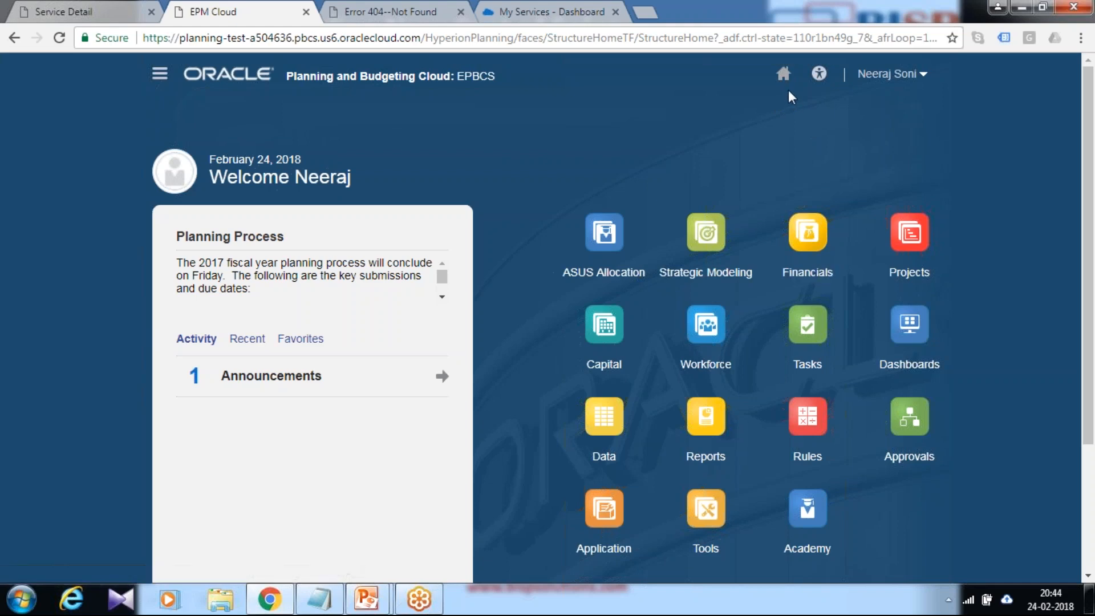
mouse_move(909, 272)
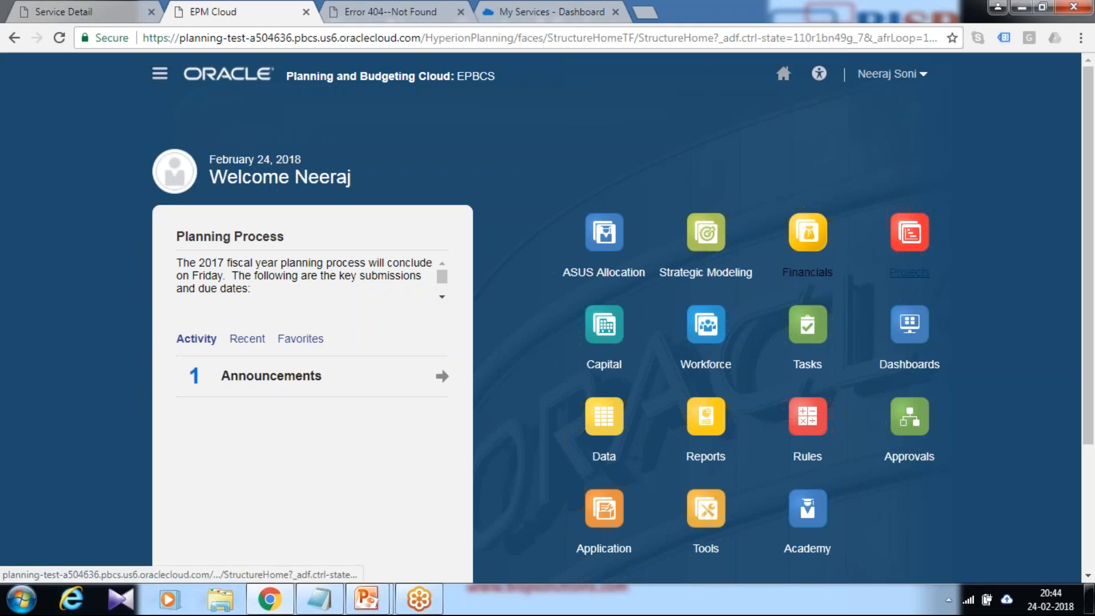
Step: Open the Financials Revenue dashboard showing the Cost of Sale pie chart for Sales US, FY17
left_click(807, 232)
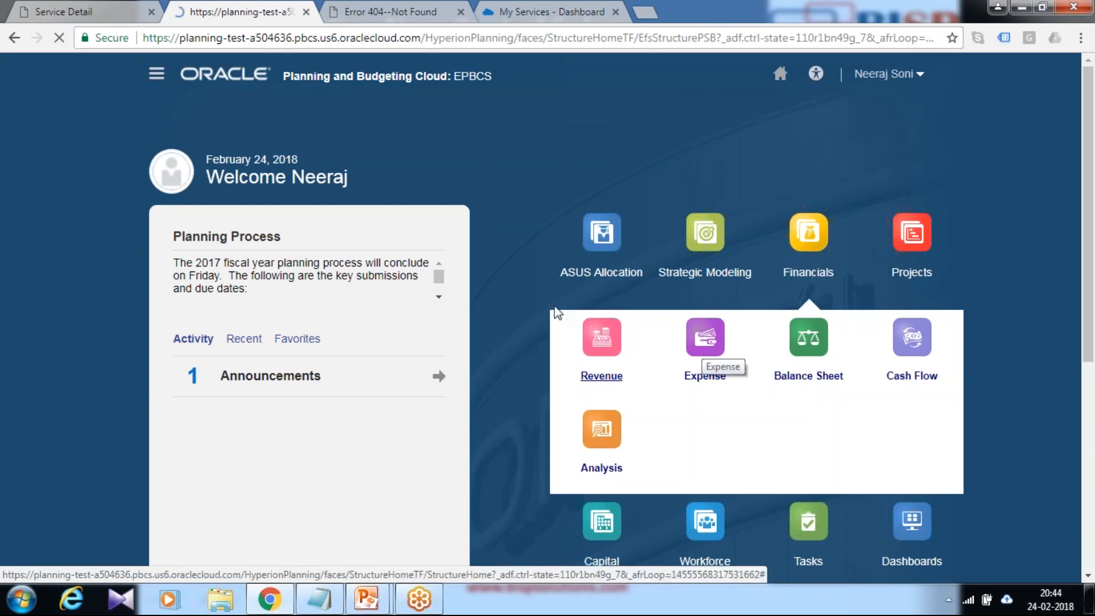
left_click(601, 336)
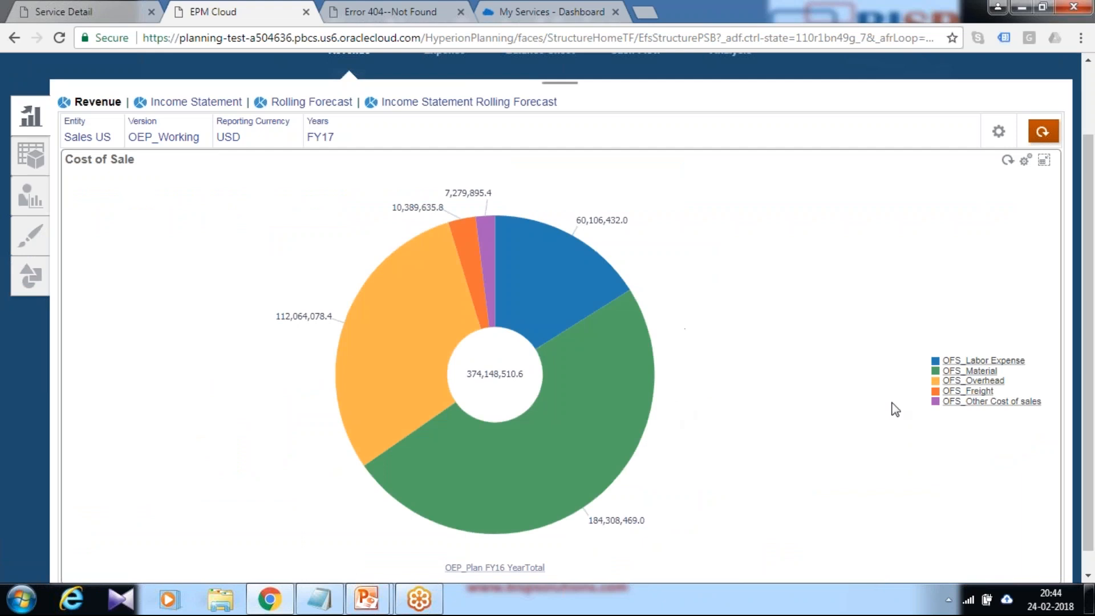
mouse_move(982, 404)
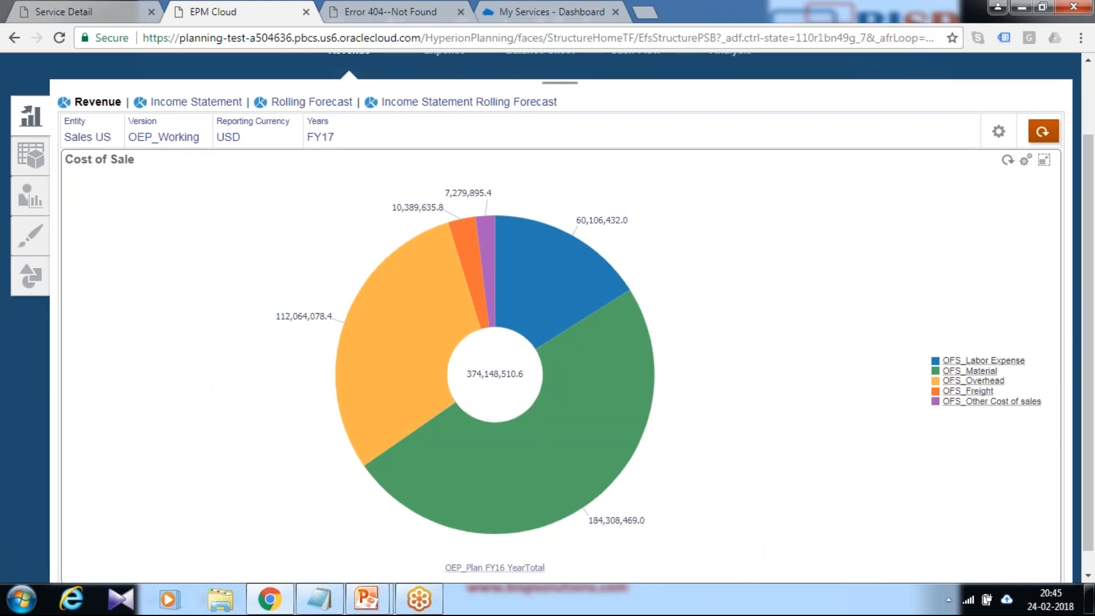
mouse_move(562, 174)
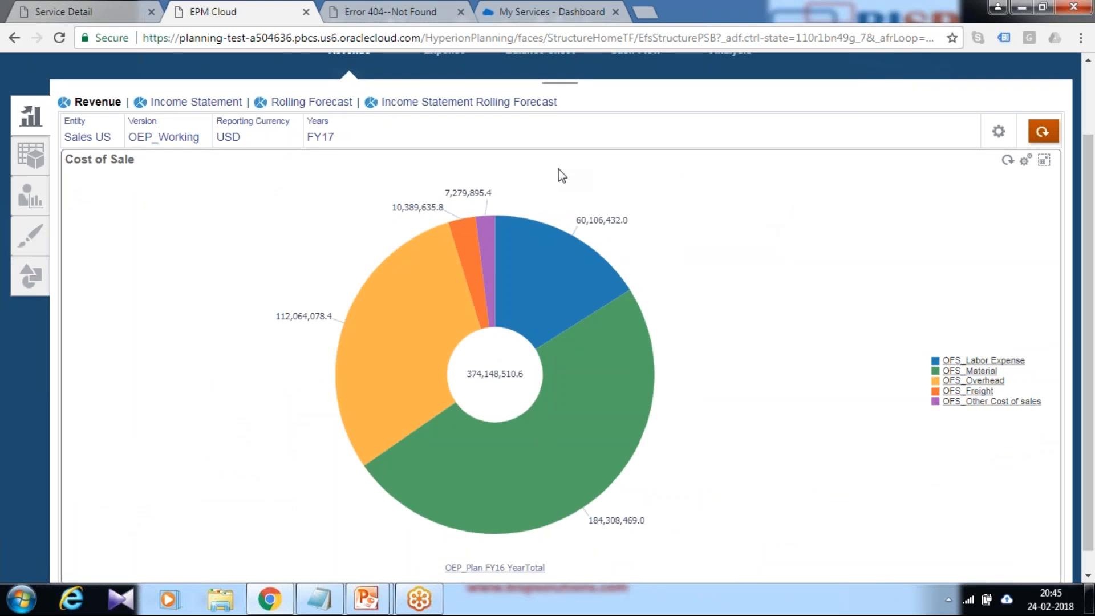
mouse_move(488, 279)
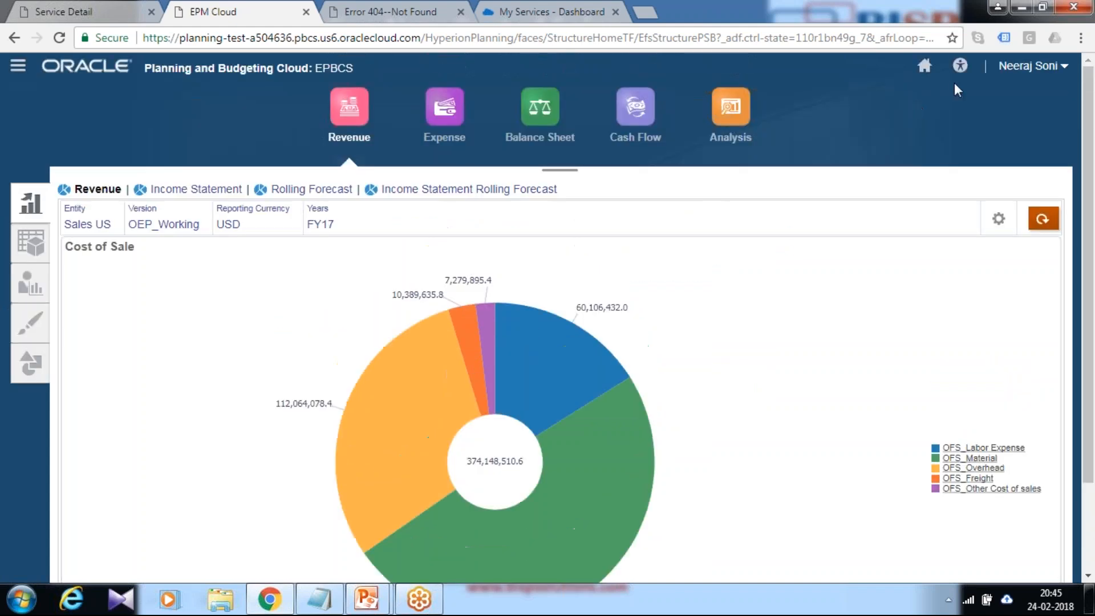
Step: From the home page, go to Application > Configure and choose the Financials business process
left_click(924, 66)
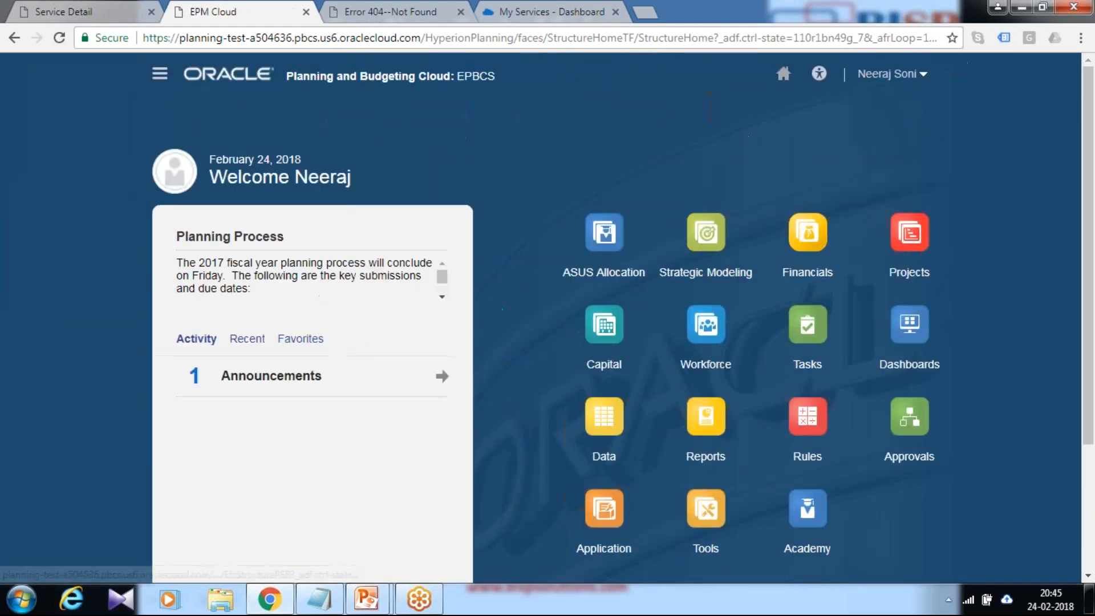
scroll("down", 3)
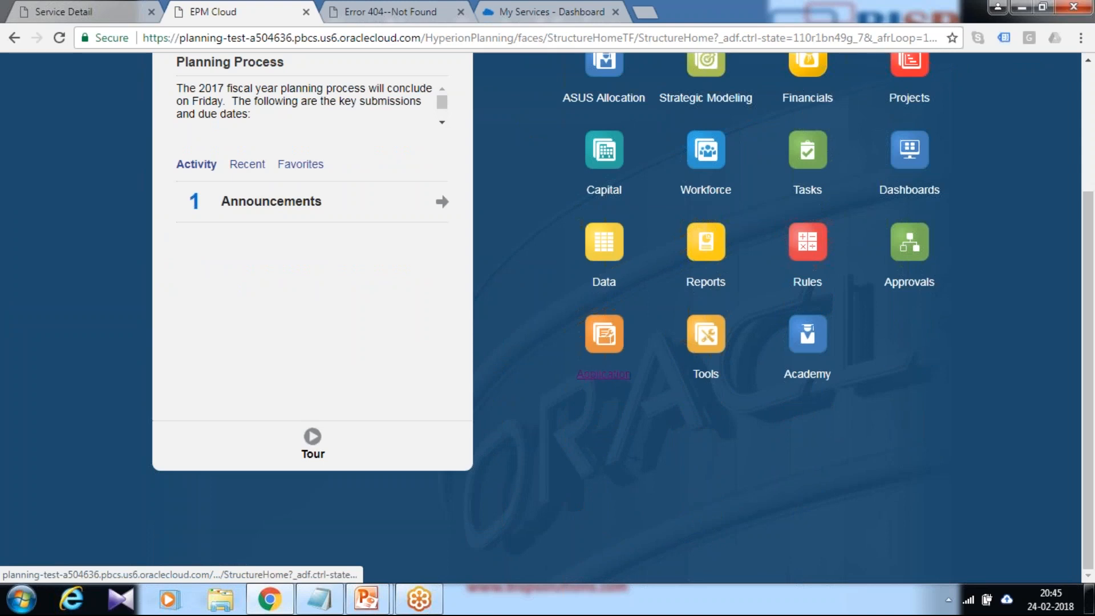
left_click(604, 334)
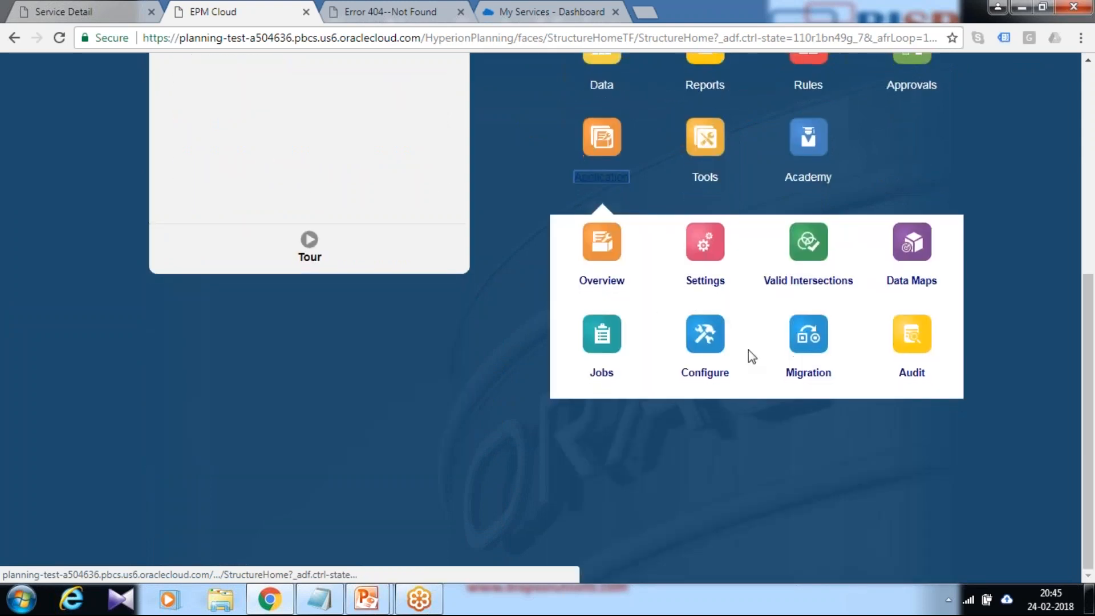
left_click(705, 334)
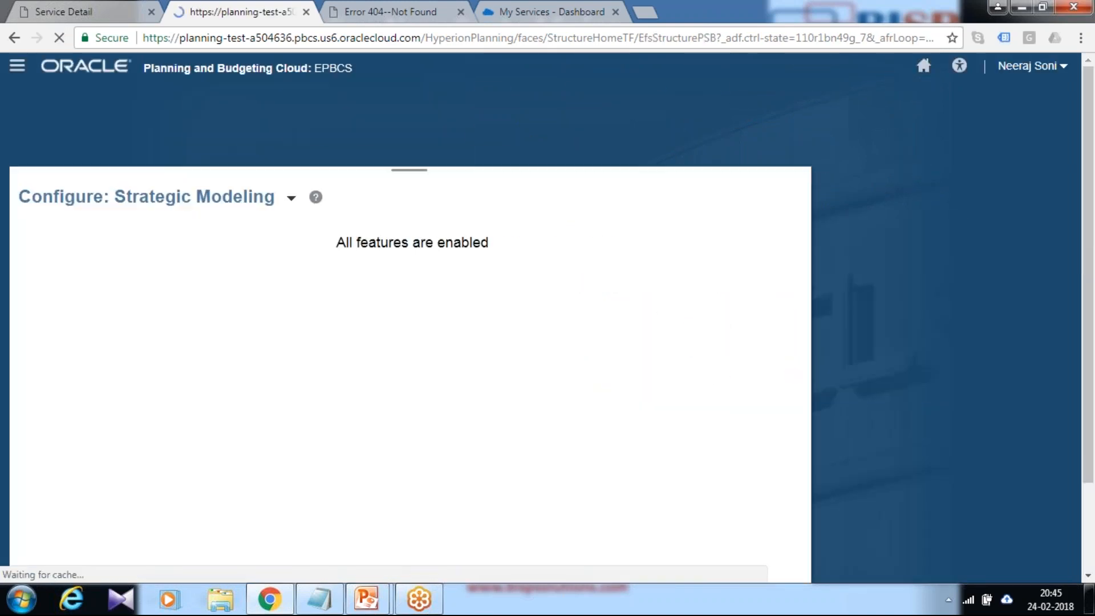
left_click(292, 197)
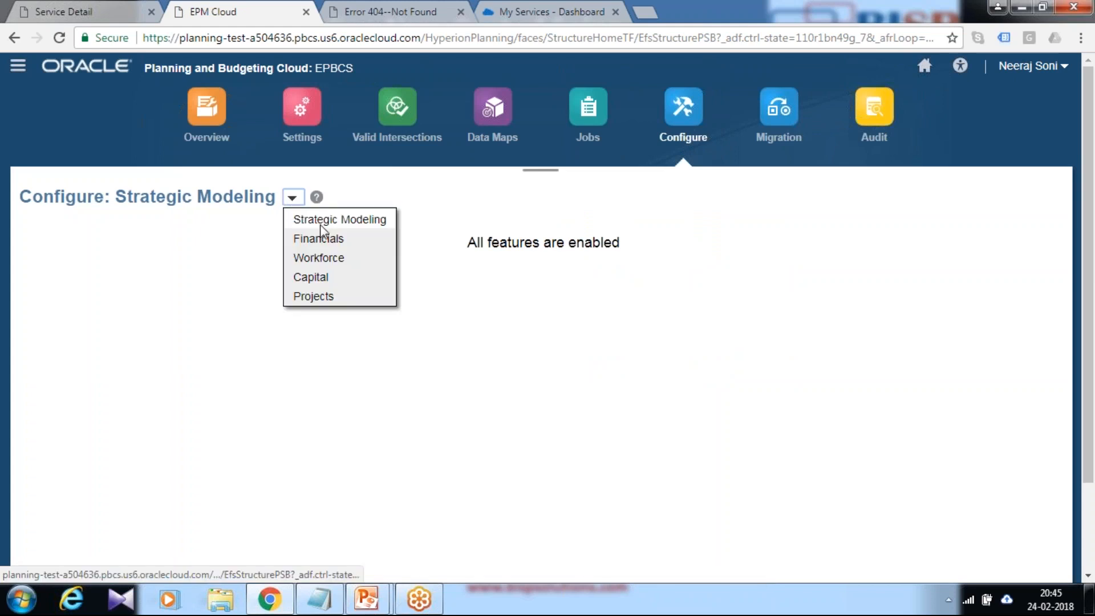
left_click(318, 238)
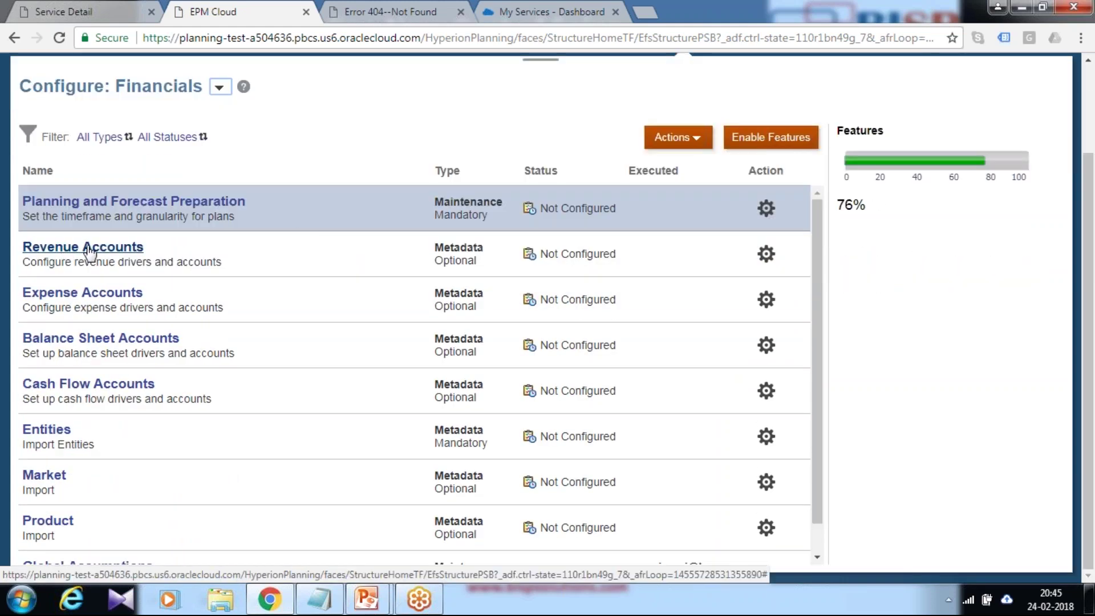
mouse_move(112, 259)
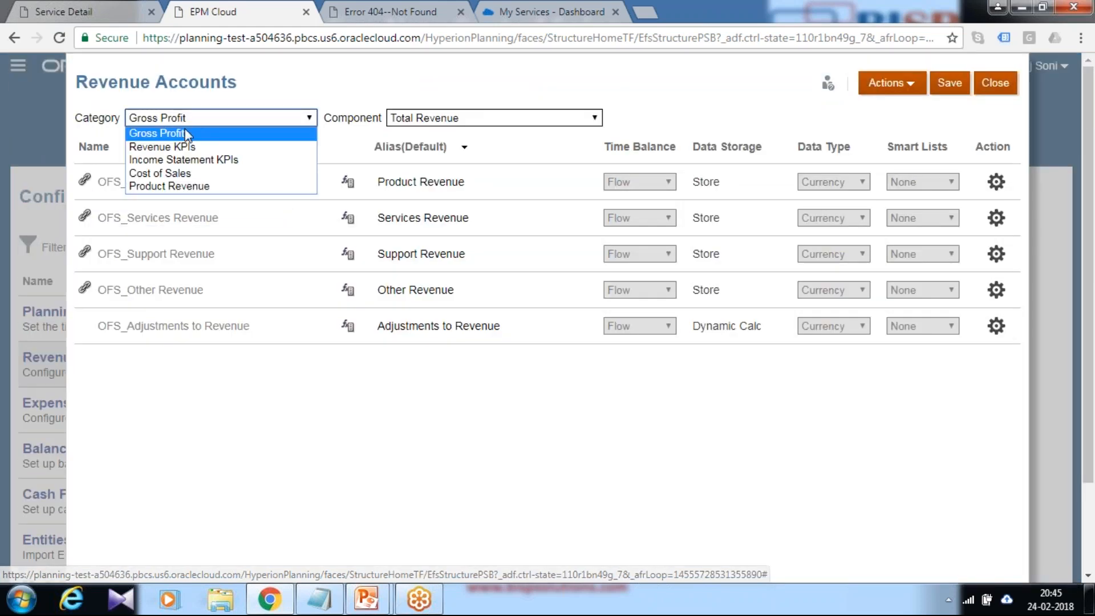
Step: Filter Revenue Accounts to the Cost of Sales category and review the Actions menu options
left_click(161, 173)
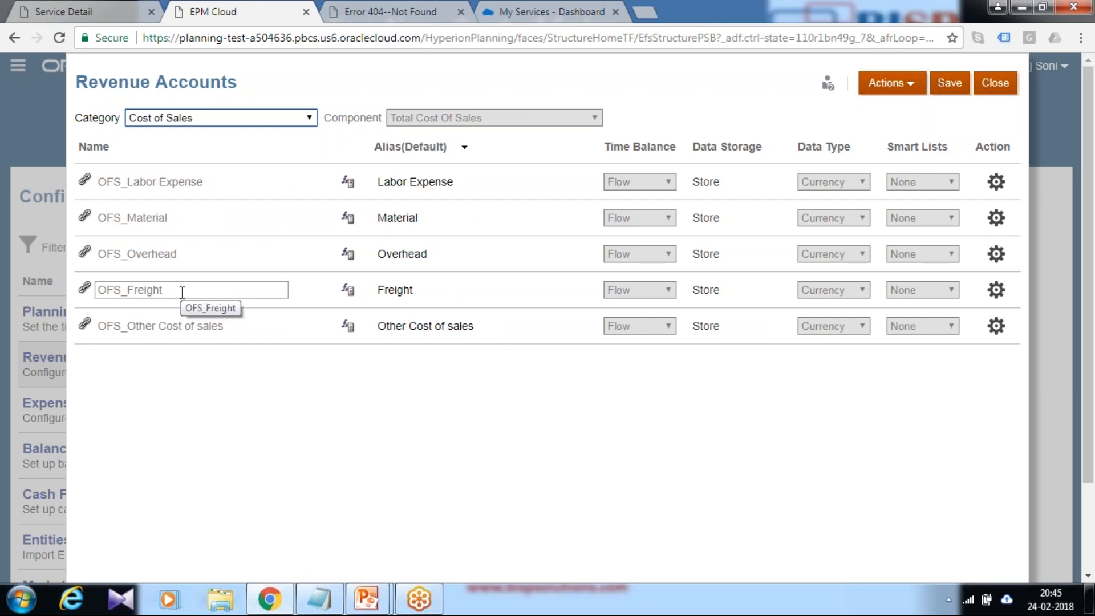
left_click(476, 254)
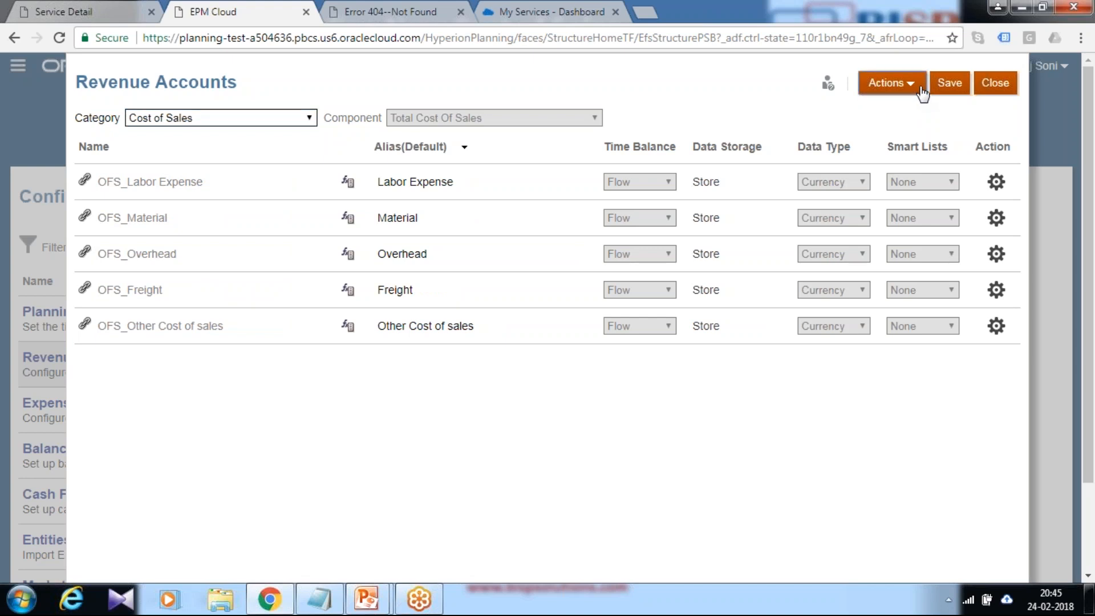
left_click(890, 82)
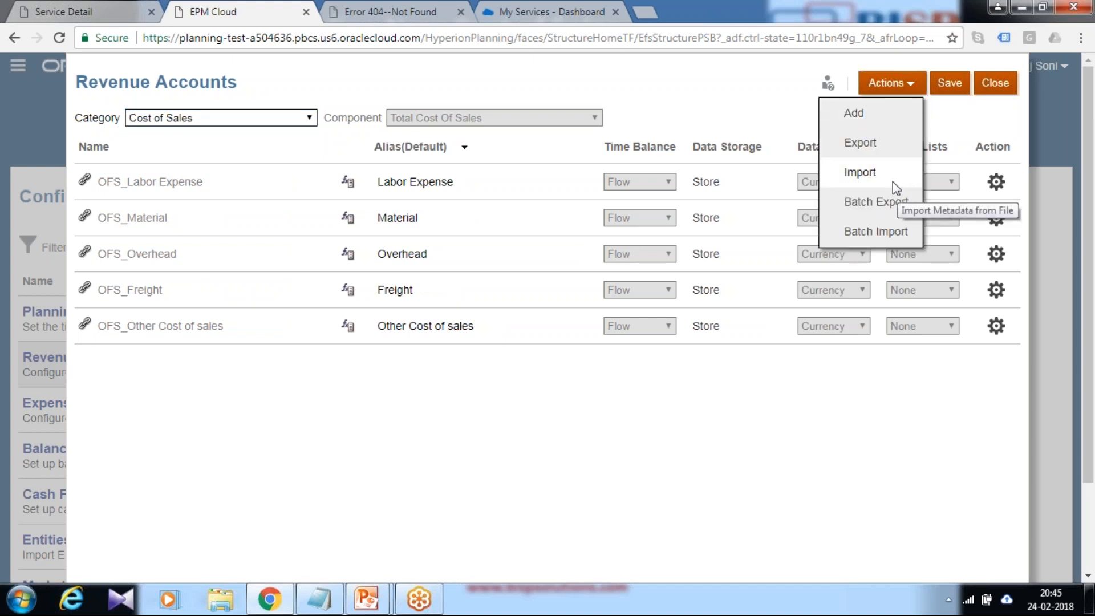
mouse_move(883, 176)
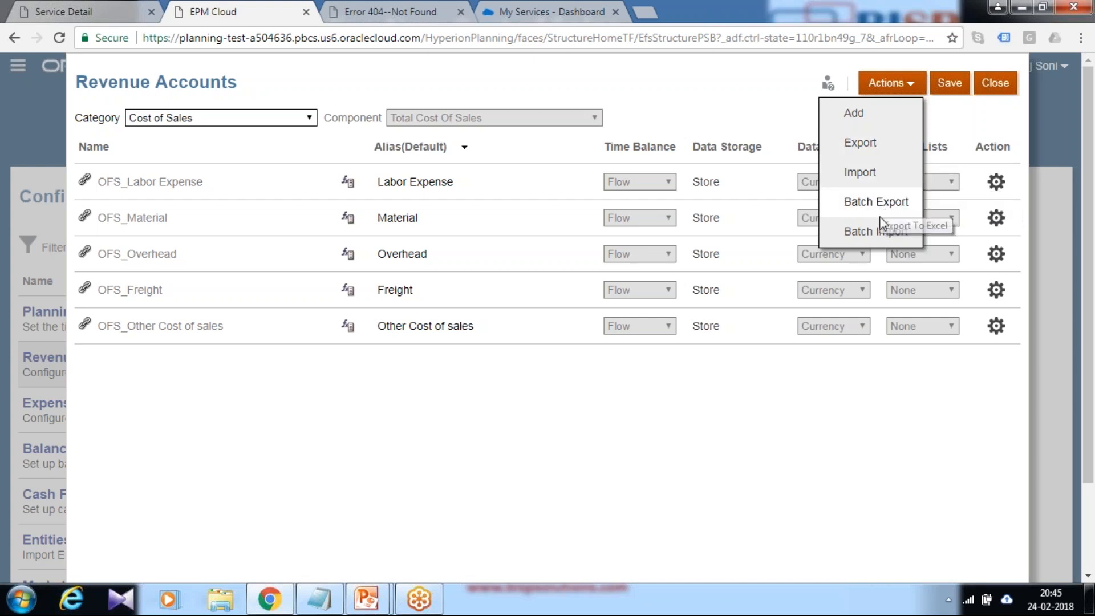
mouse_move(884, 222)
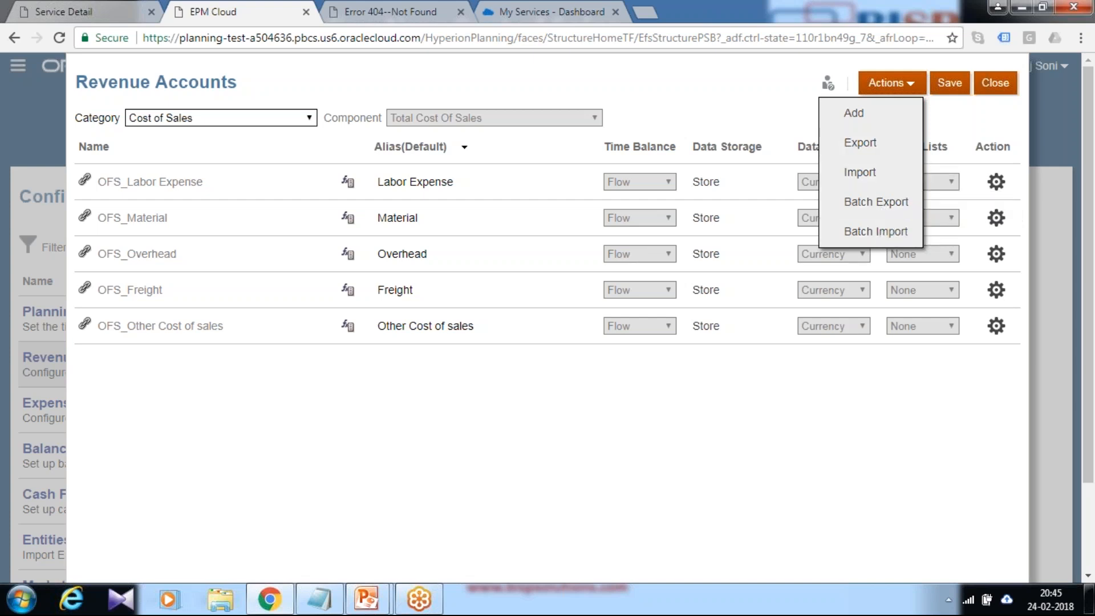
left_click(641, 134)
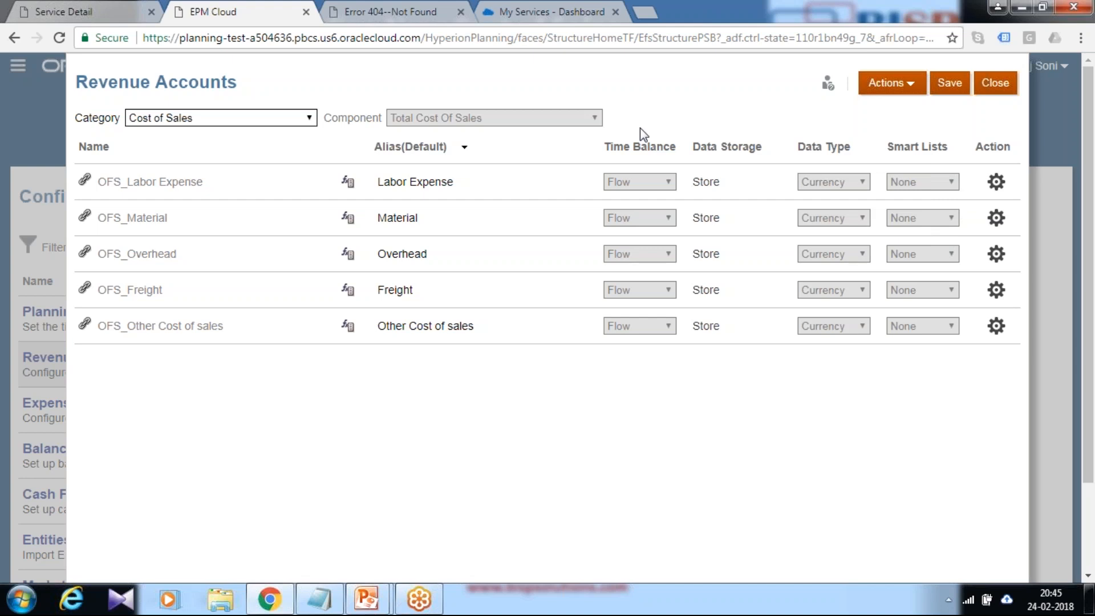
mouse_move(906, 94)
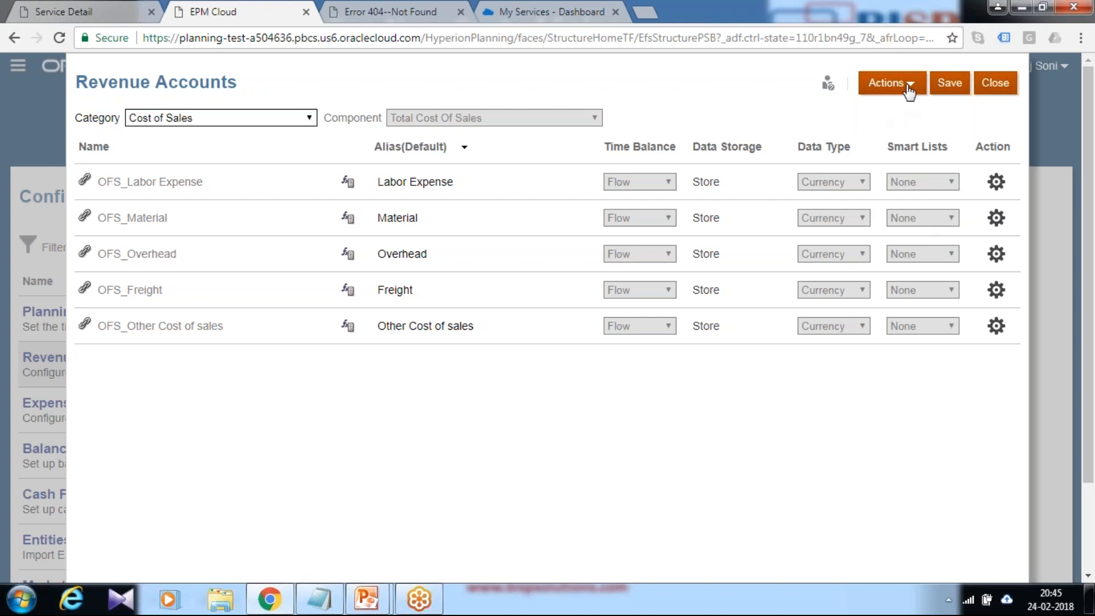
Step: Add the COST_of_Indirect_Labor account with alias 'Cost of Indirect Labour' and save it
left_click(892, 82)
type("COST_of_Indirect_Labor")
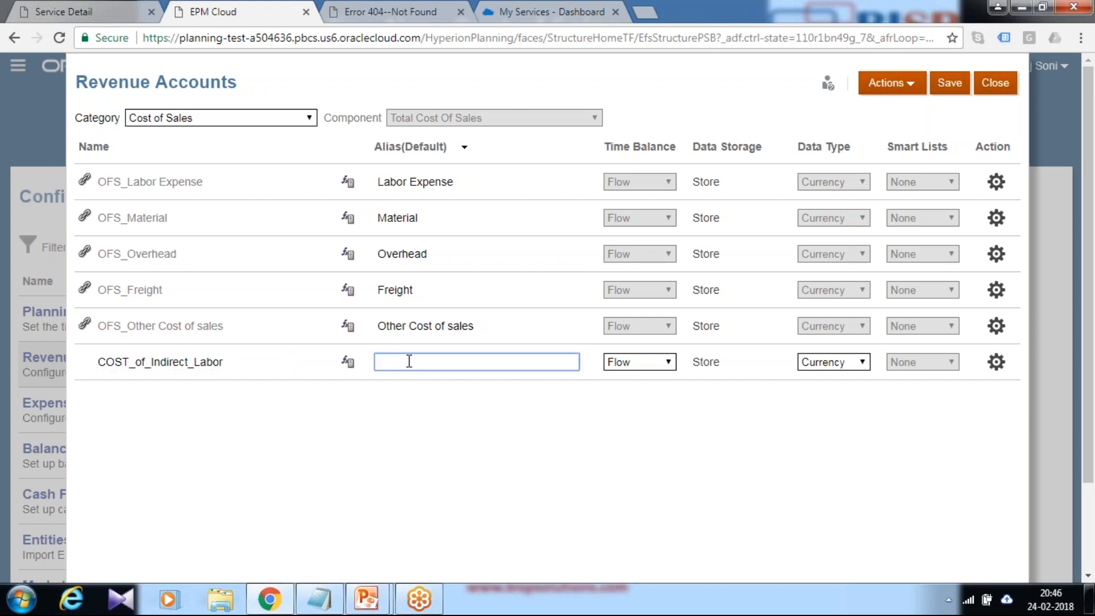
type("Cost of")
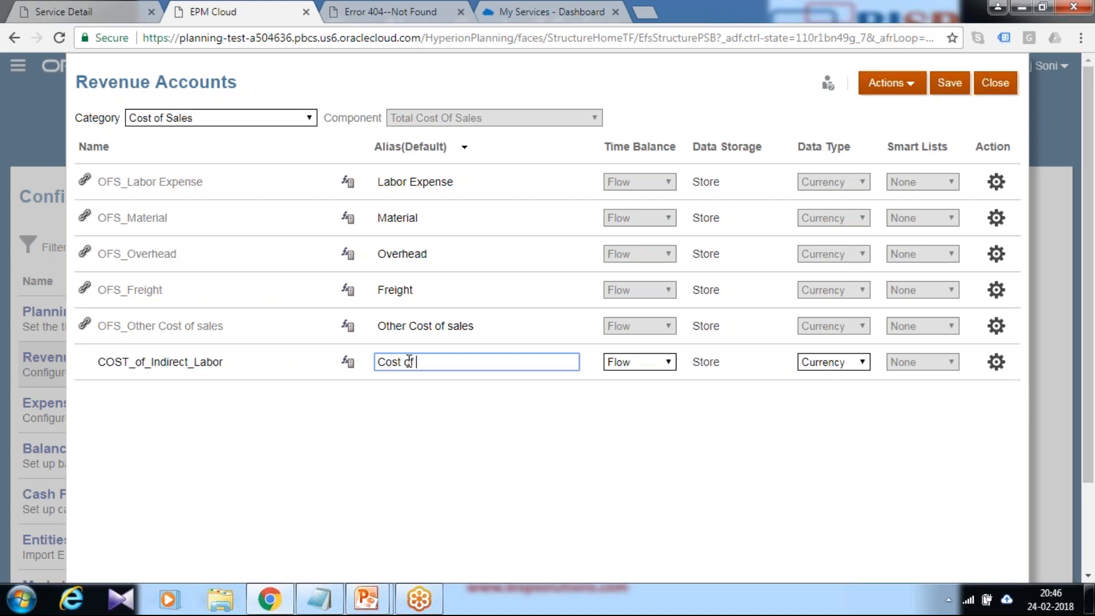
type("Indirect La")
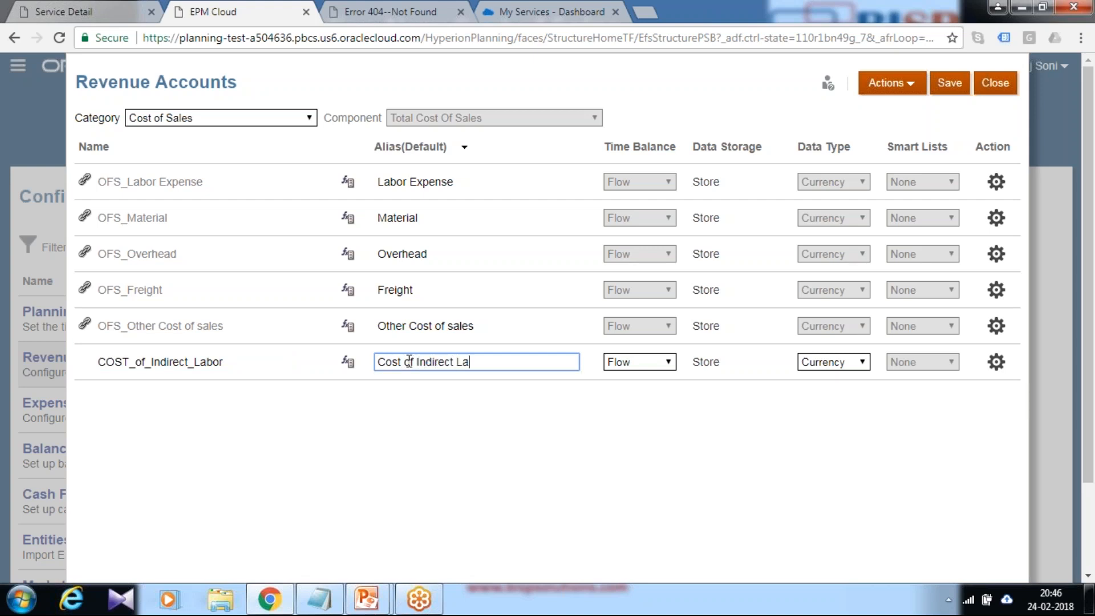
type("bour")
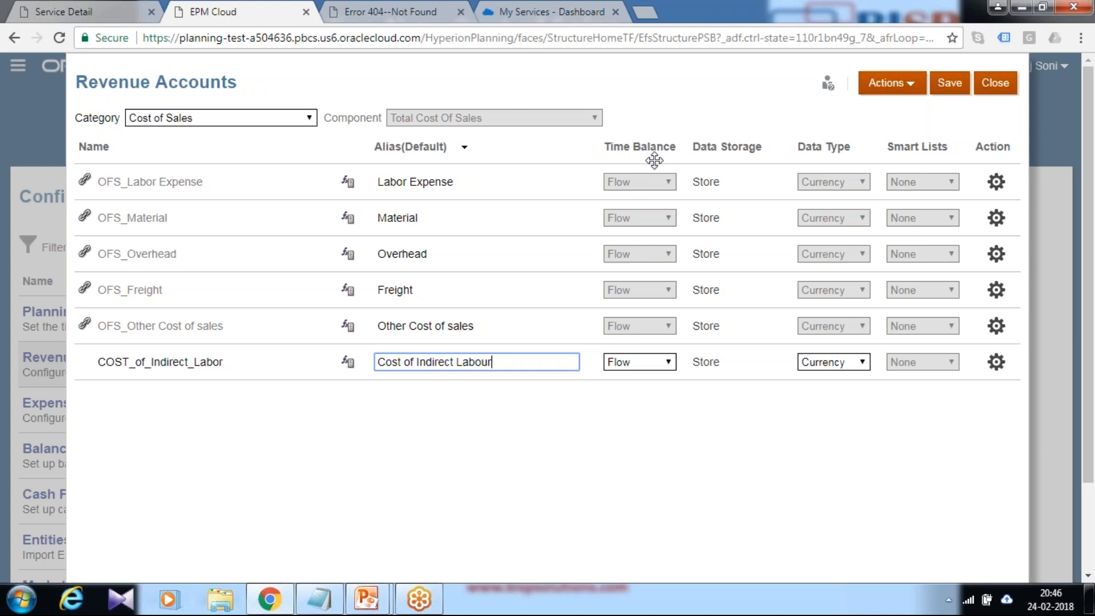
mouse_move(640, 335)
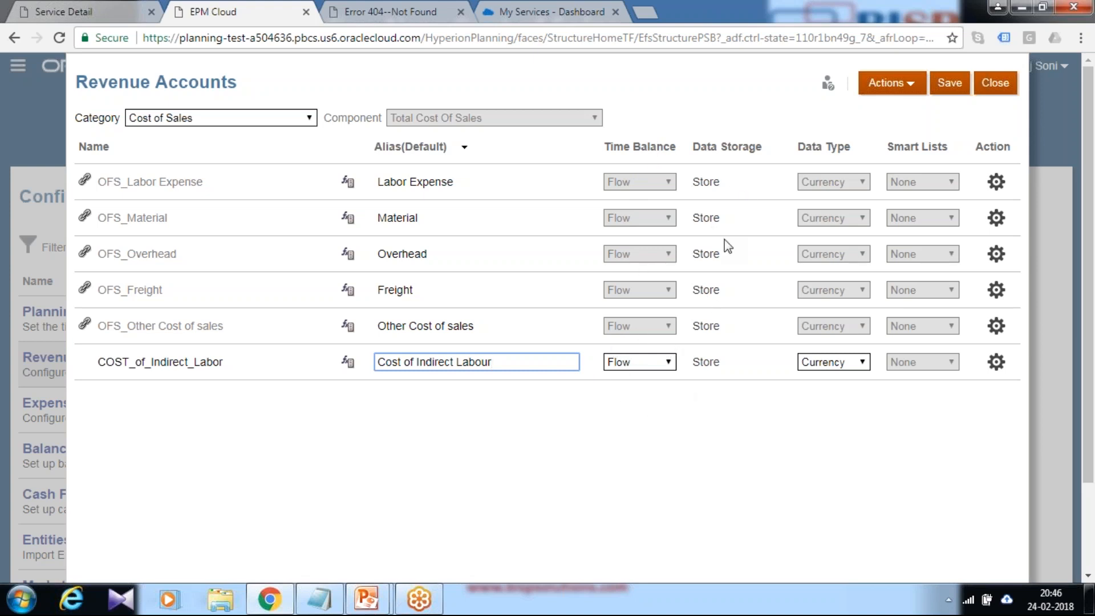
mouse_move(846, 261)
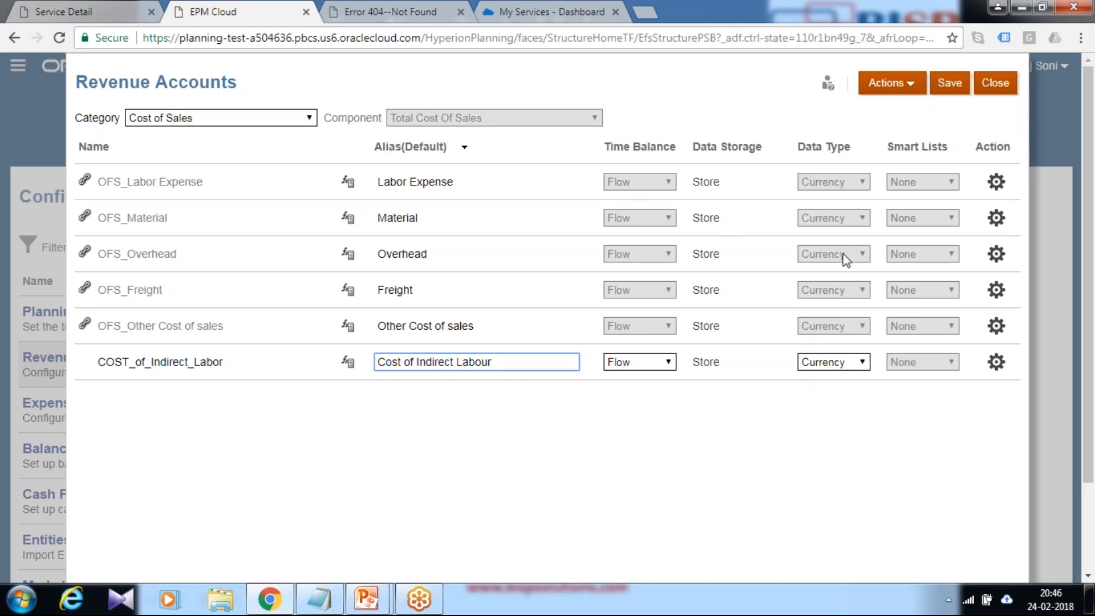
left_click(950, 82)
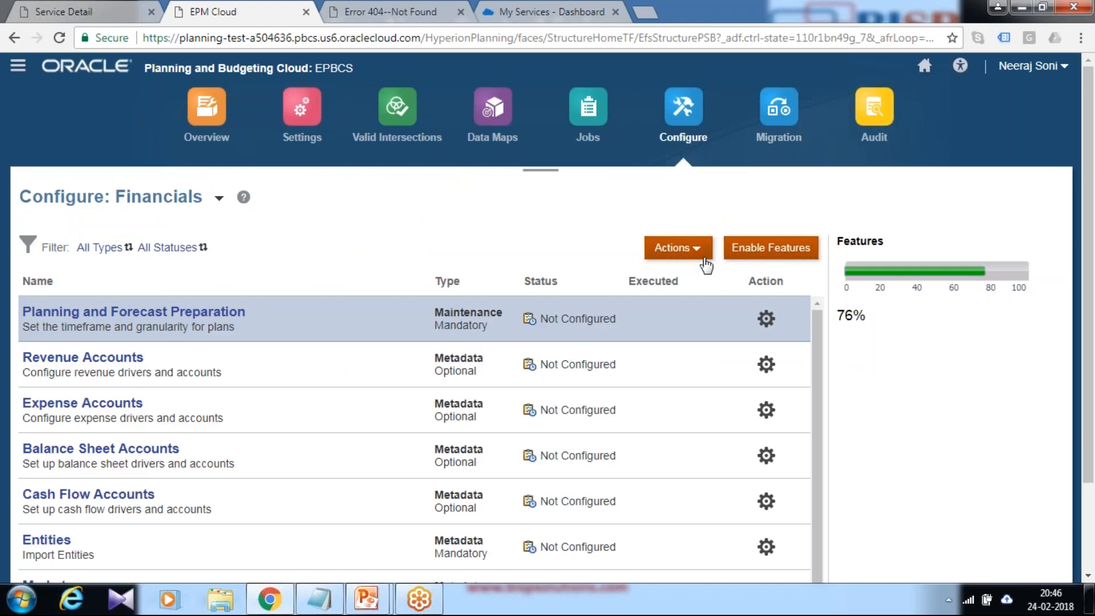
Step: Choose Refresh Database from the Configure: Financials Actions menu
left_click(677, 247)
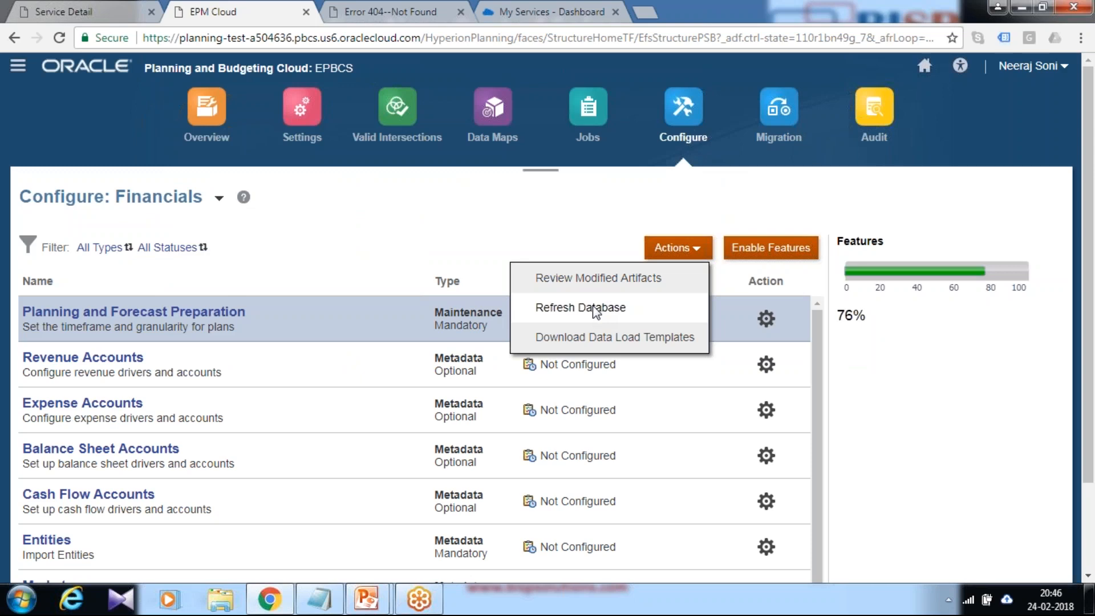
left_click(581, 307)
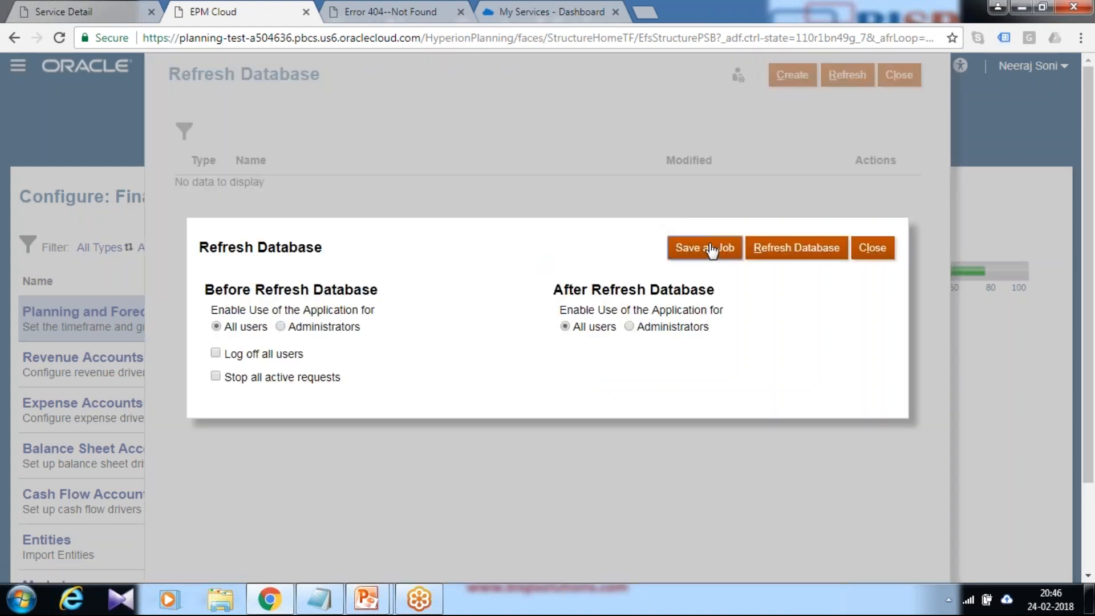
mouse_move(800, 252)
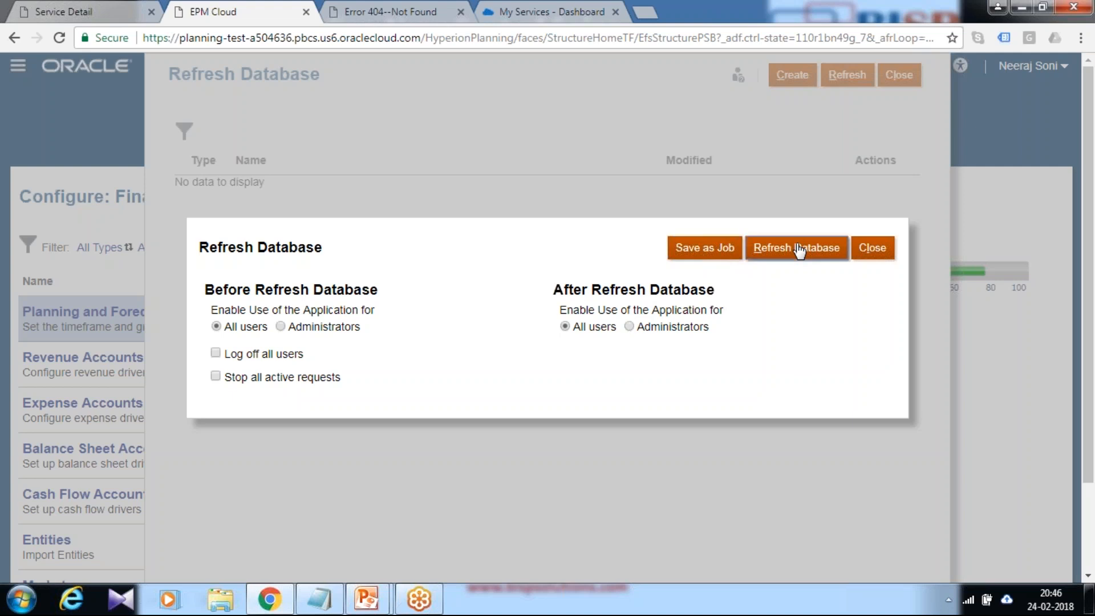
Step: Run and confirm the database refresh, then finish once all 167 steps succeed
left_click(797, 249)
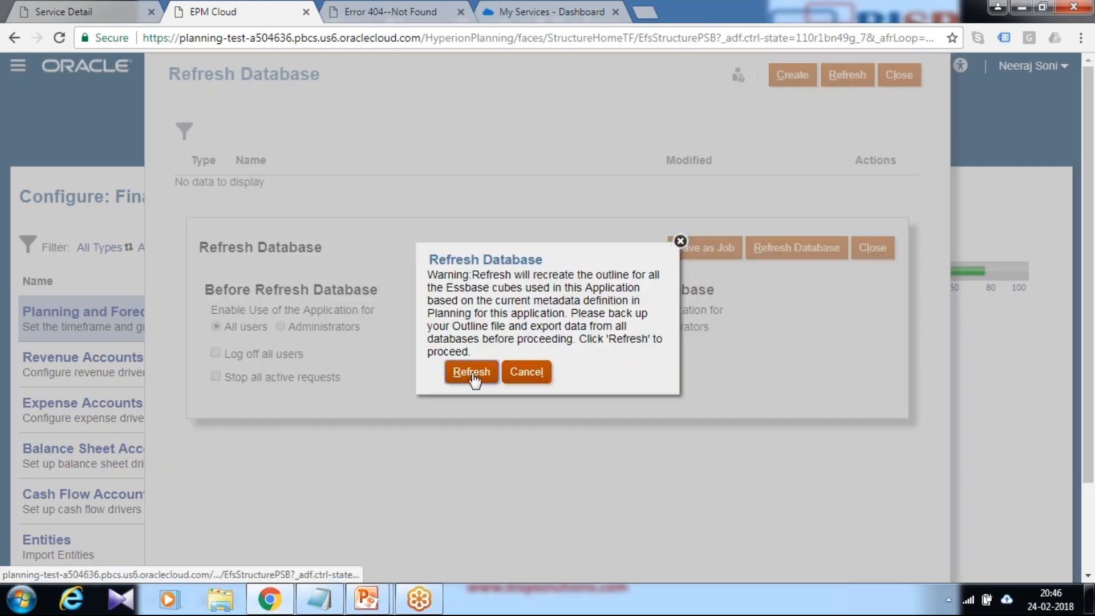
left_click(471, 372)
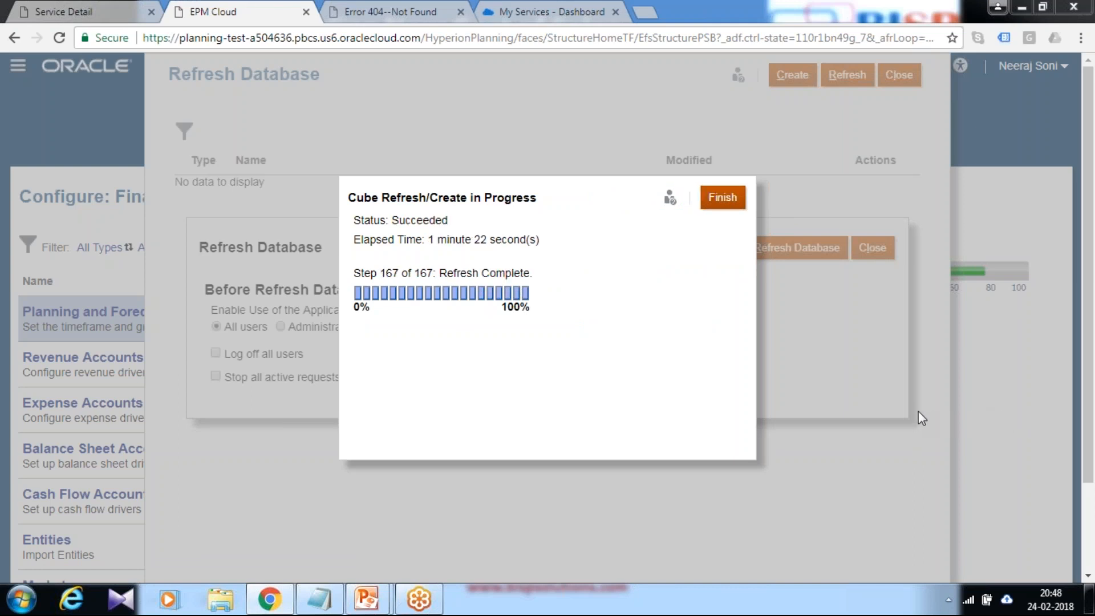
mouse_move(929, 414)
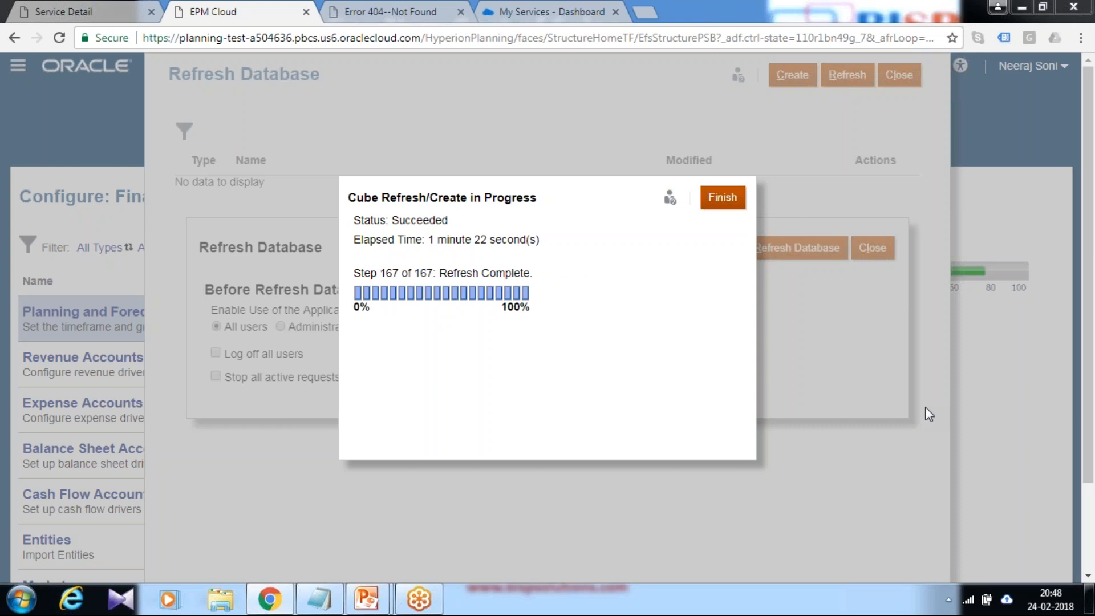
mouse_move(736, 227)
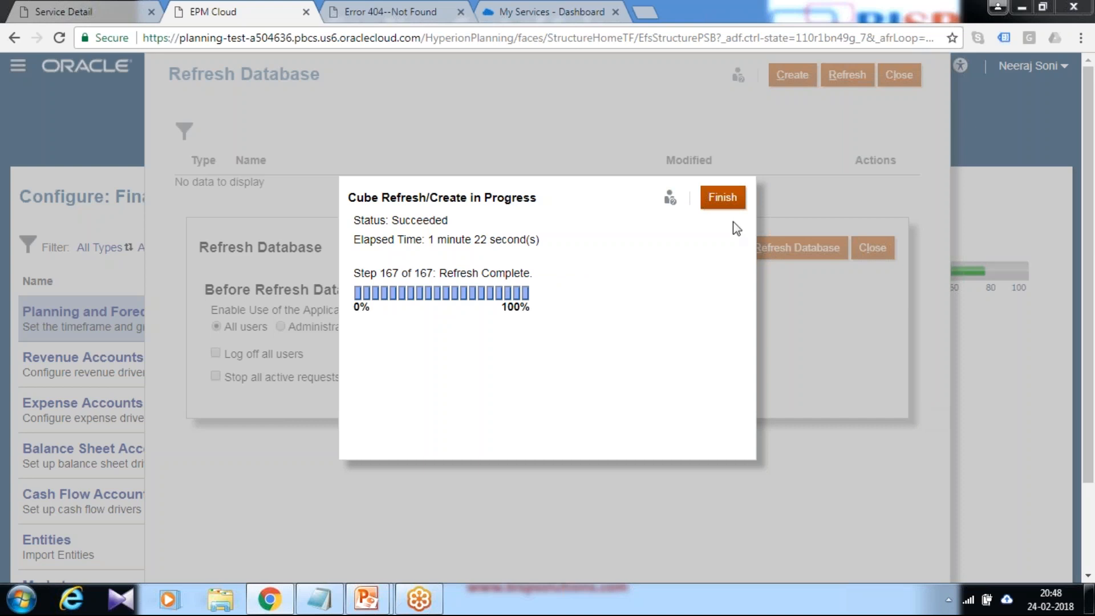
left_click(723, 198)
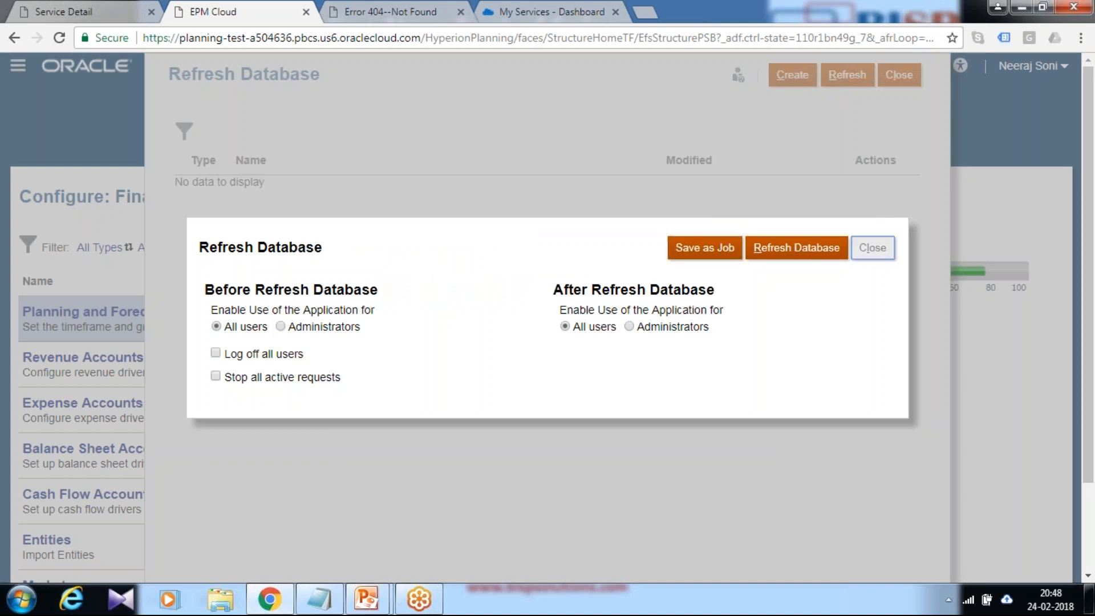
left_click(873, 248)
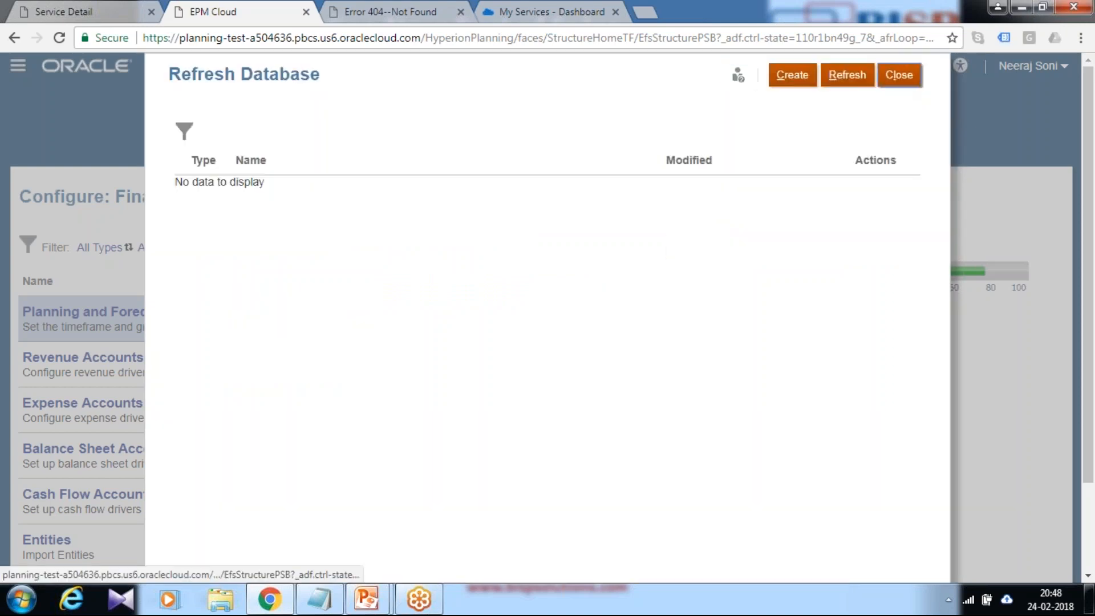
Step: Close the Refresh Database page and bring up the application Navigator
left_click(899, 75)
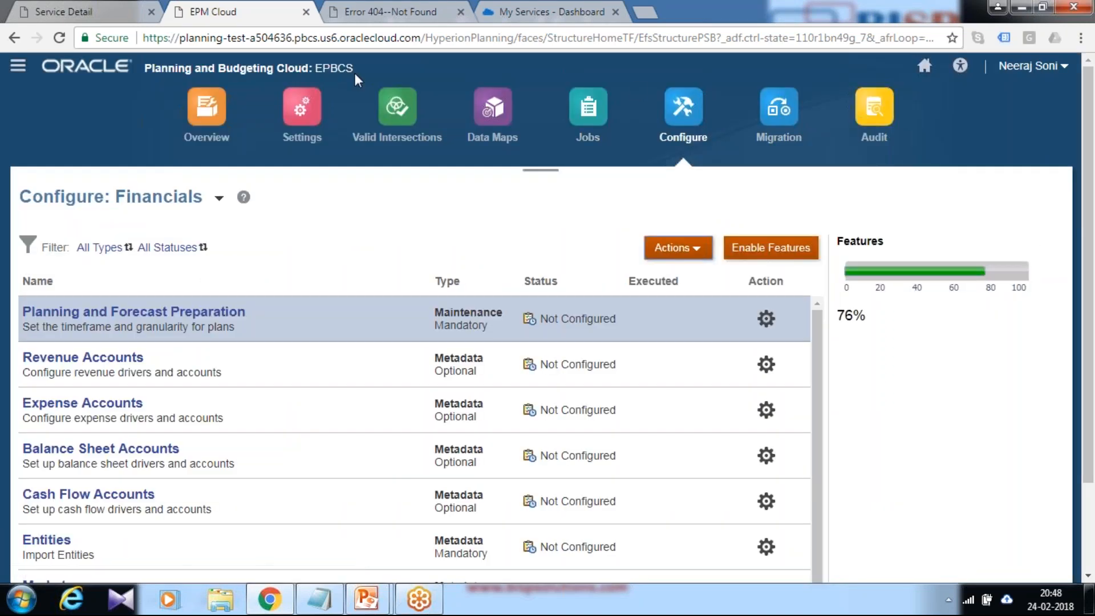
left_click(19, 66)
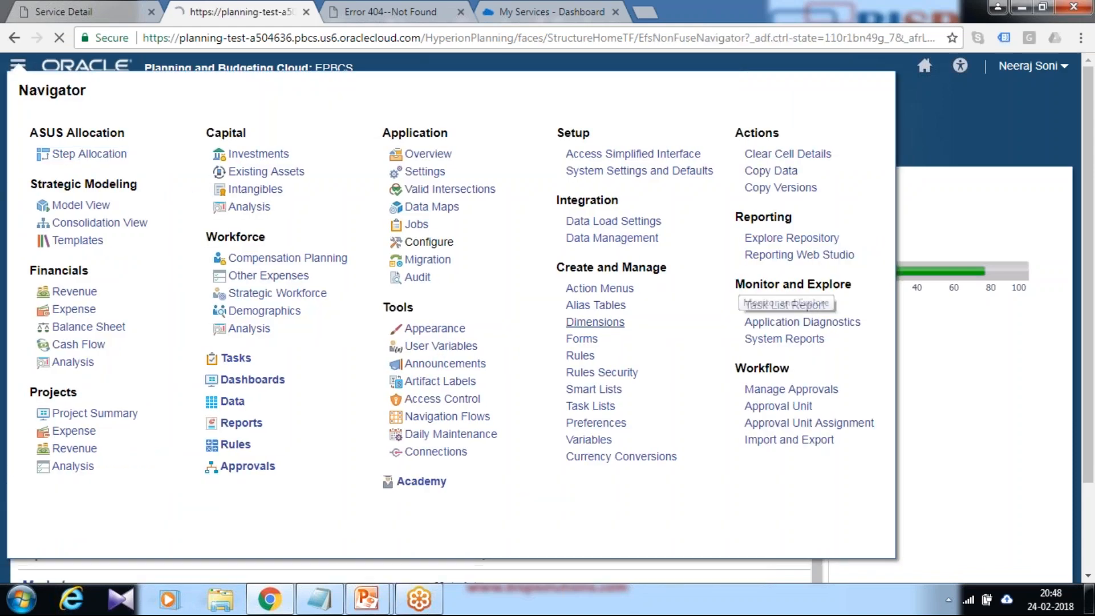
Step: Open the Account dimension for cube OEP_FS and expand OFS_Financials Accounts
left_click(595, 322)
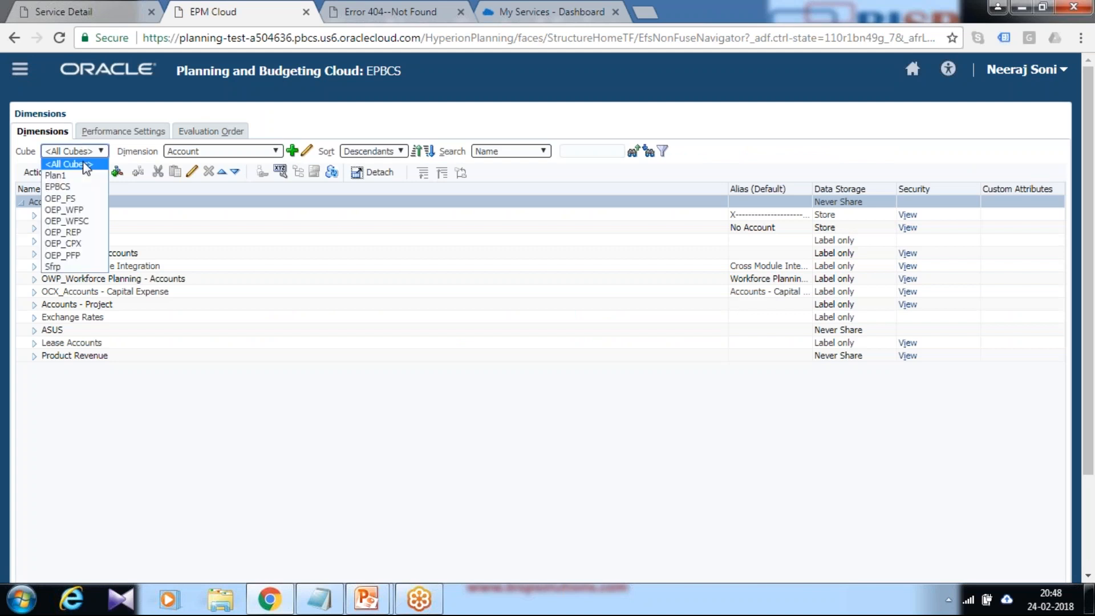
mouse_move(70, 198)
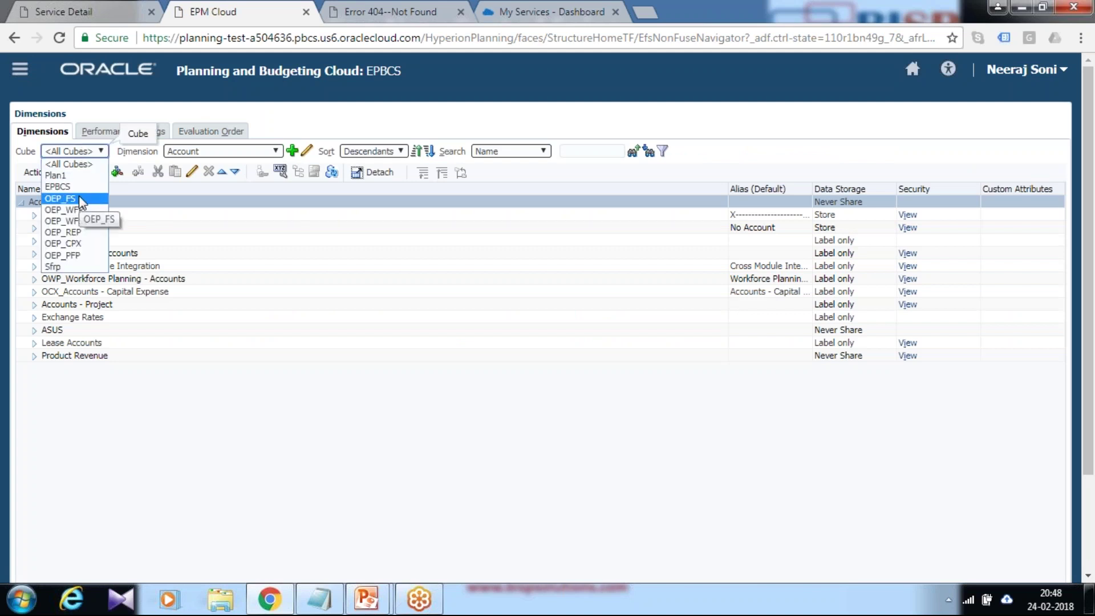
left_click(60, 200)
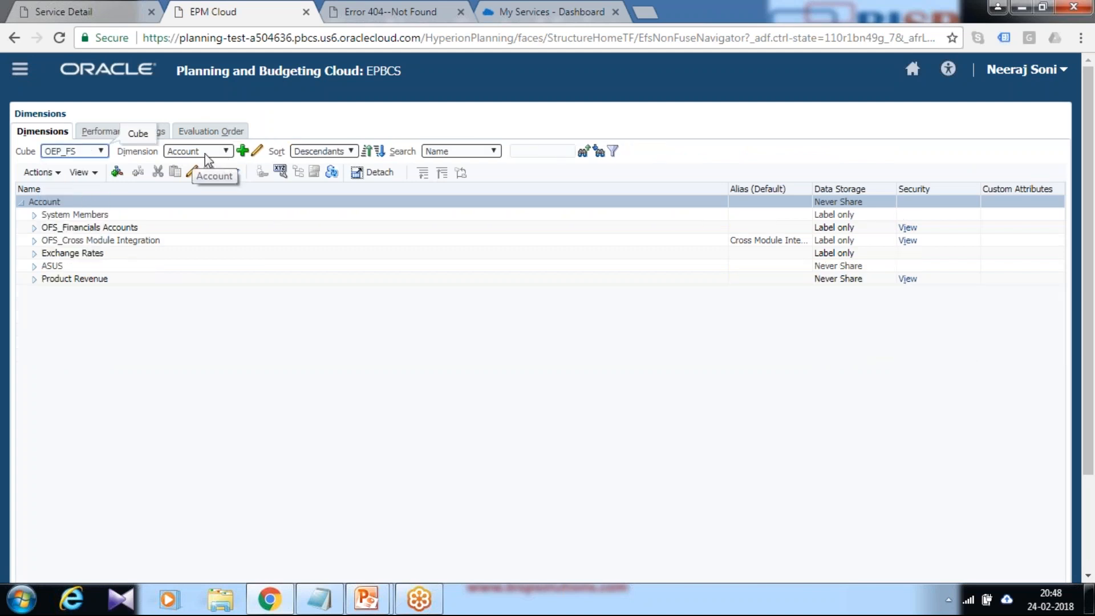
left_click(75, 214)
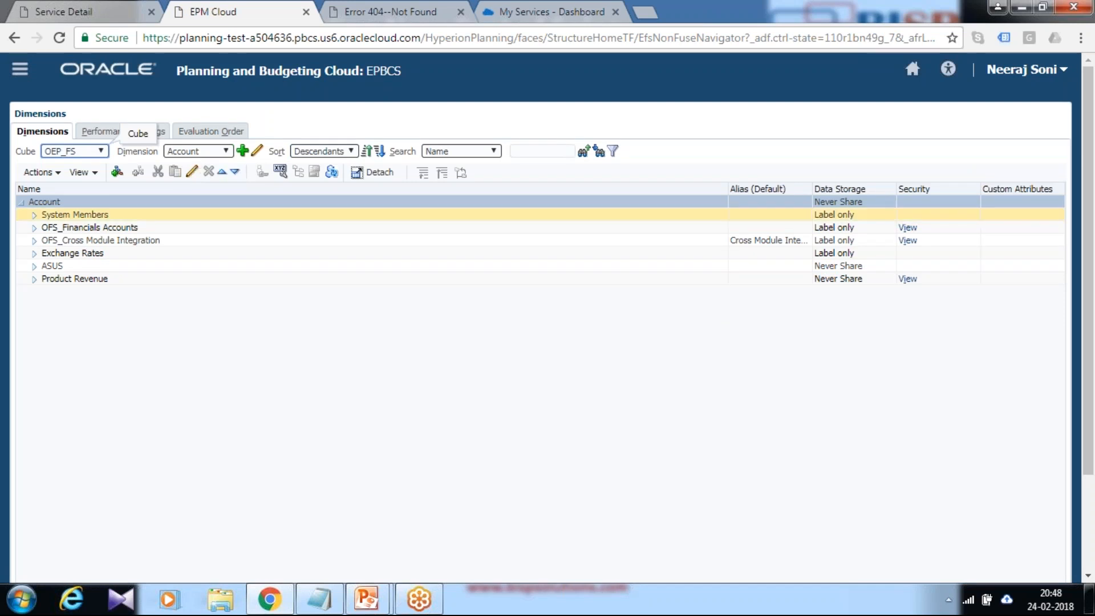
left_click(99, 240)
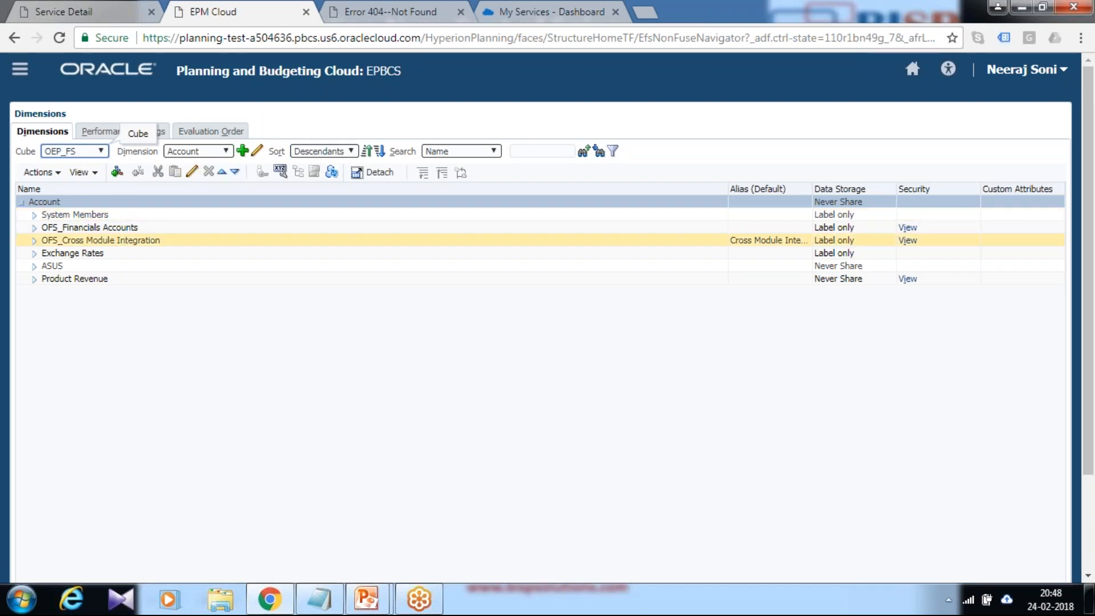
left_click(34, 227)
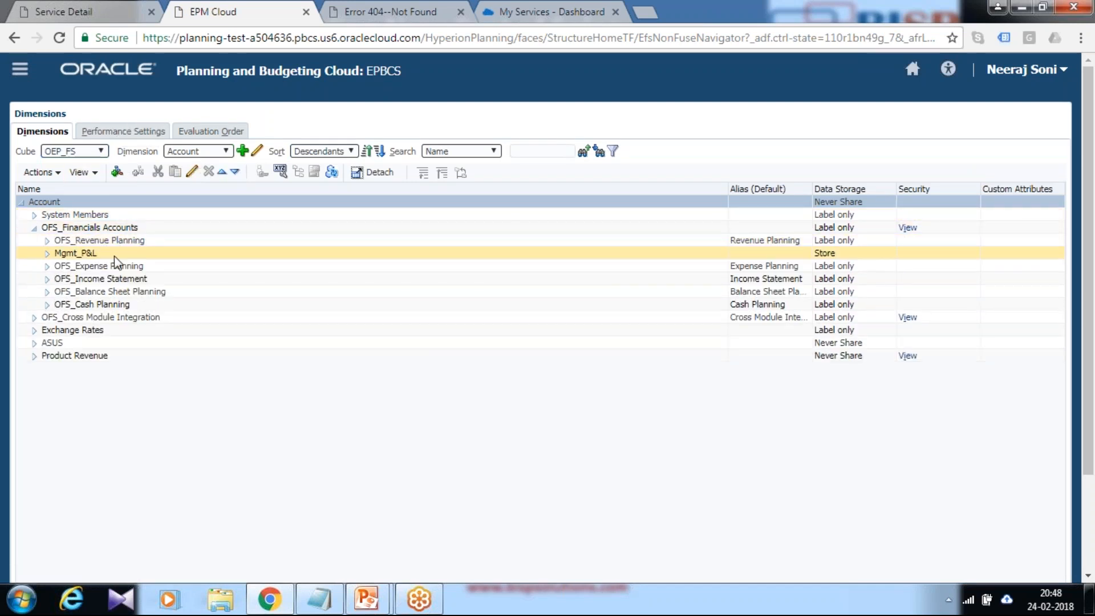
Step: Expand OFS_Revenue Planning, Predefined Revenue Accounts and Cost of Sales Accounts to list child accounts
left_click(98, 240)
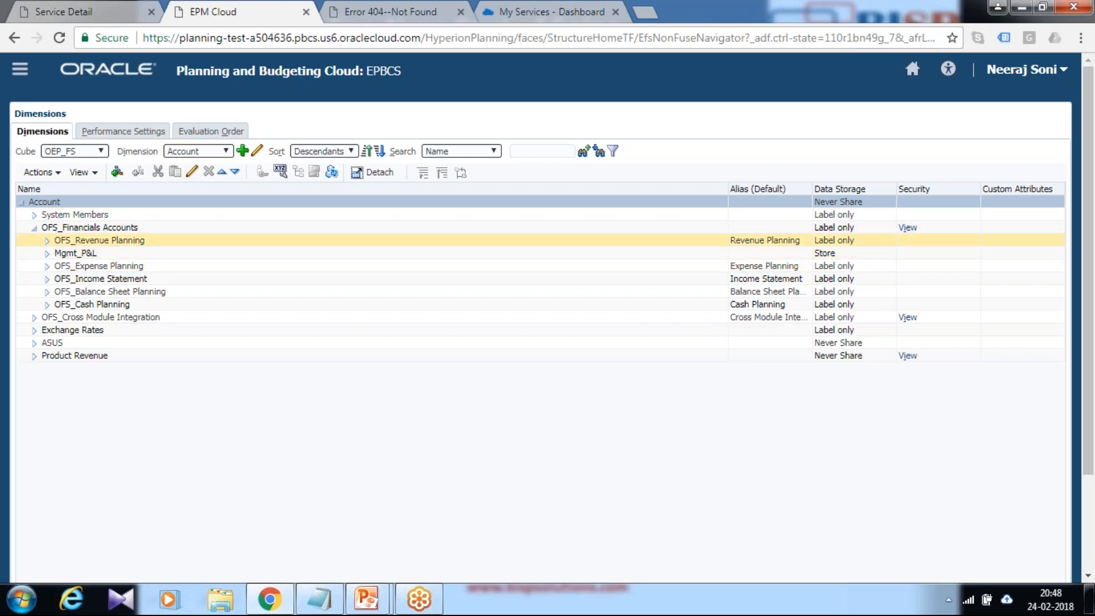
left_click(39, 240)
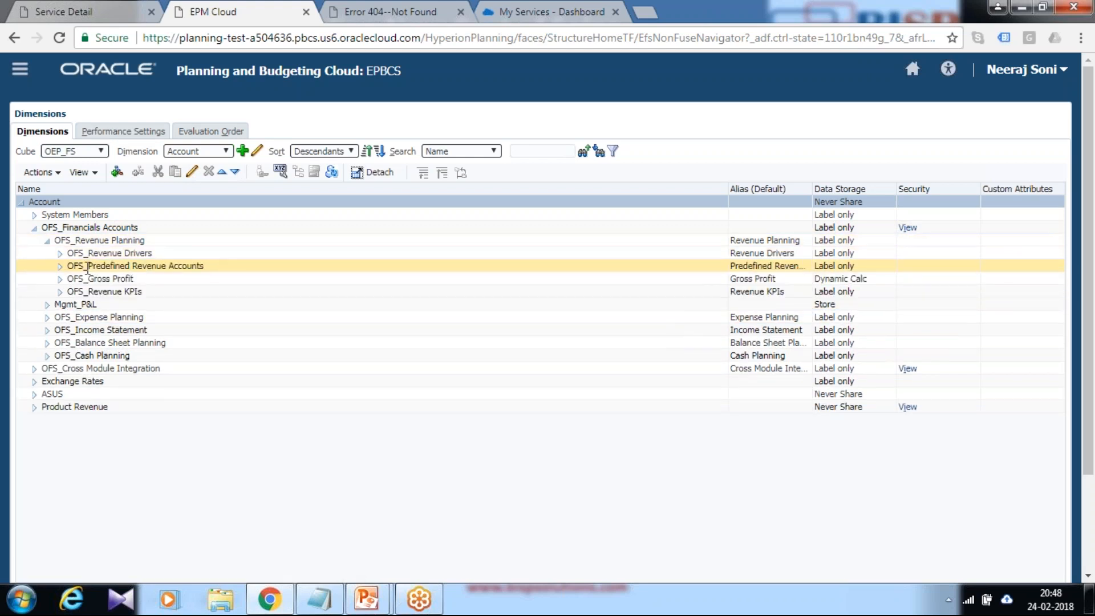
mouse_move(57, 278)
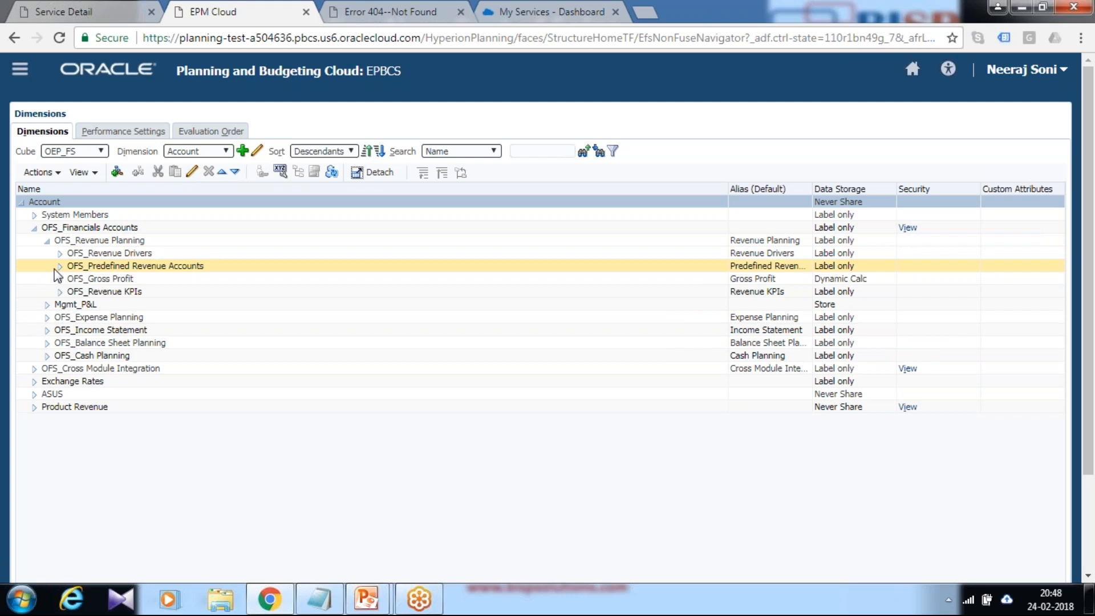
left_click(86, 329)
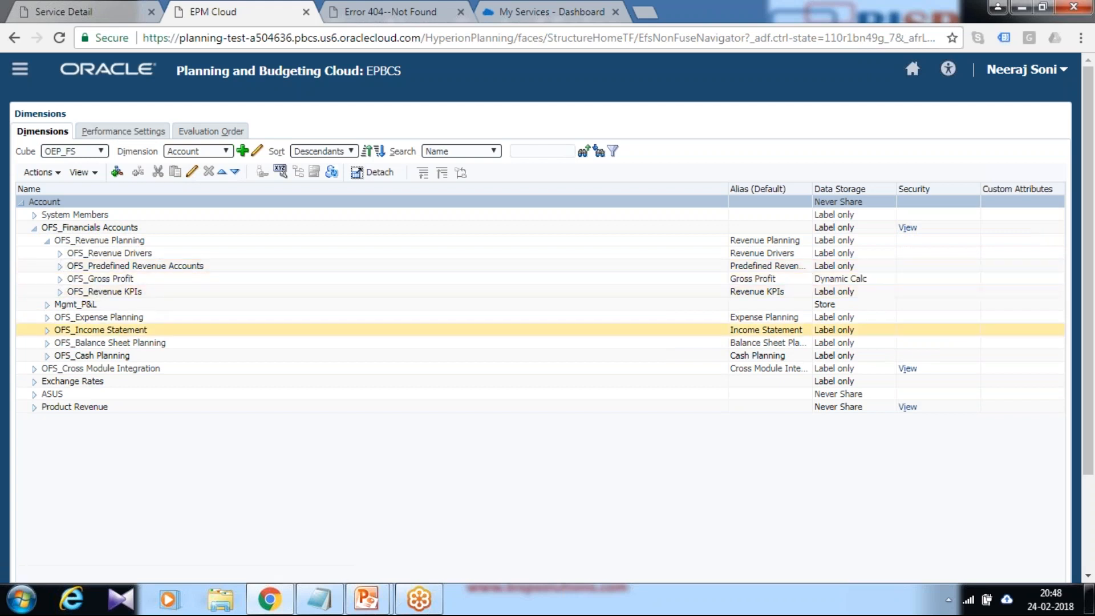
left_click(59, 266)
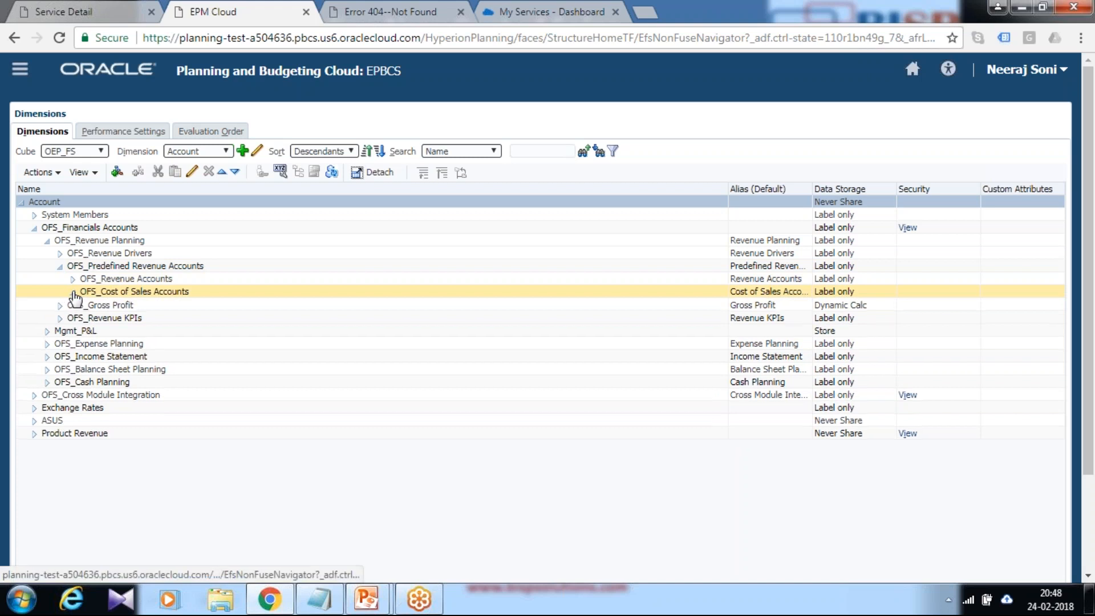
left_click(71, 292)
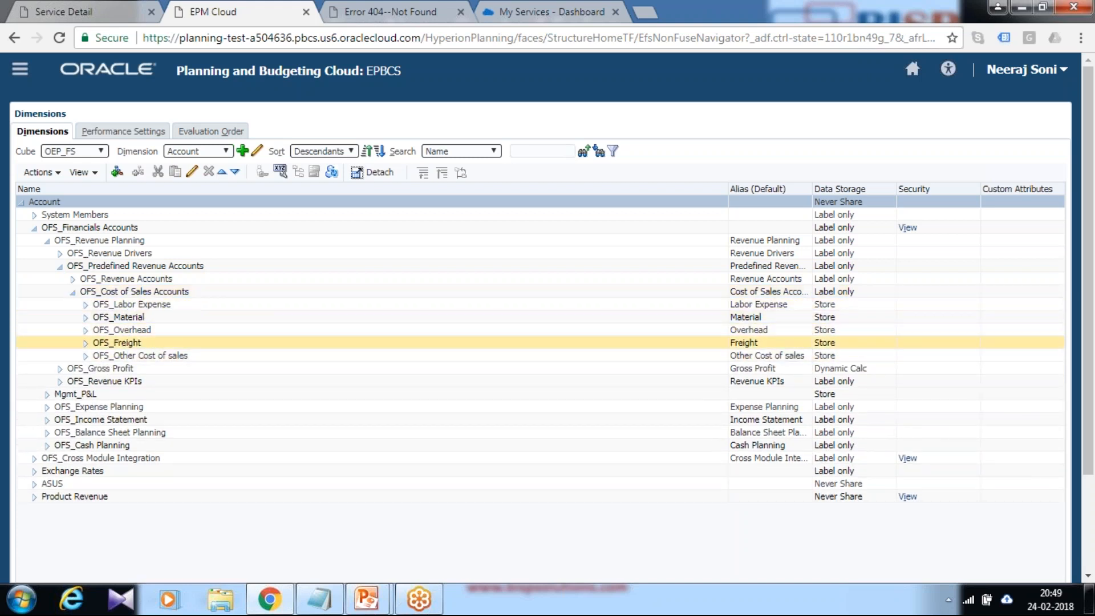
mouse_move(136, 330)
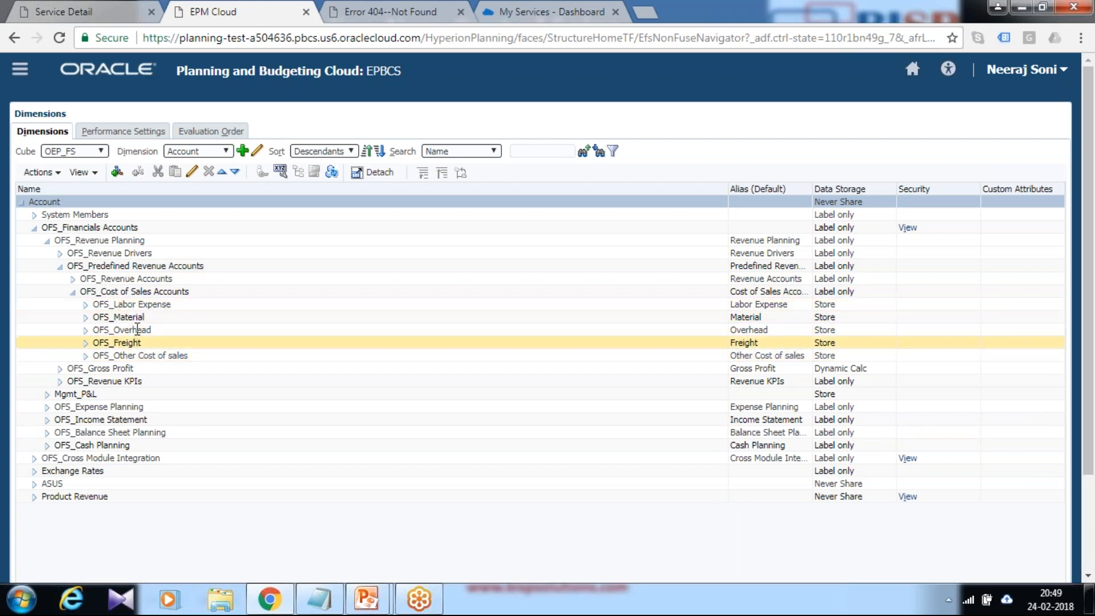
left_click(84, 368)
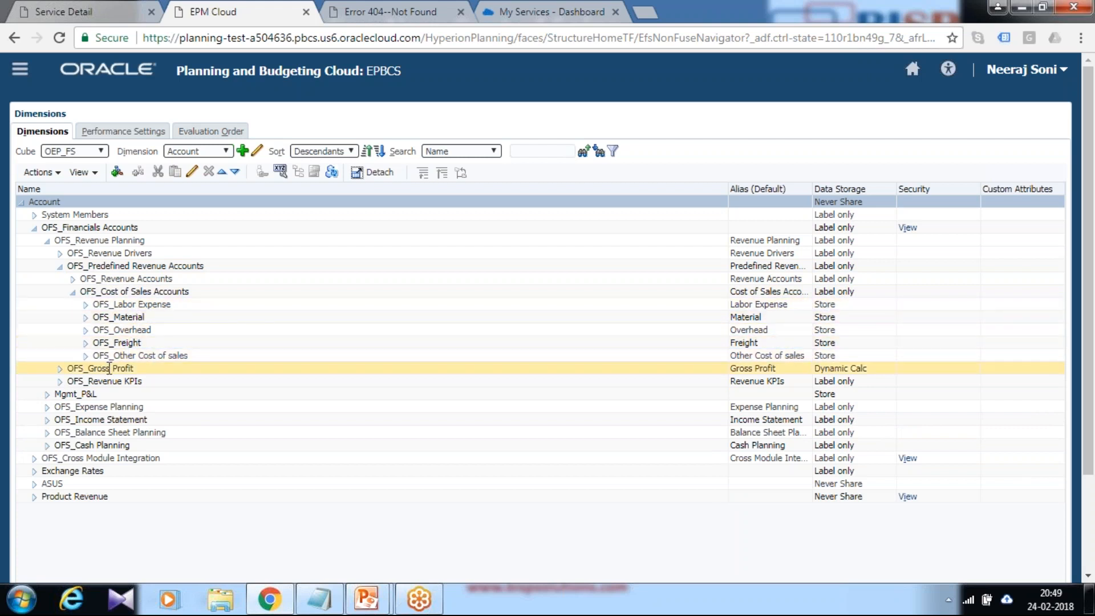
left_click(104, 381)
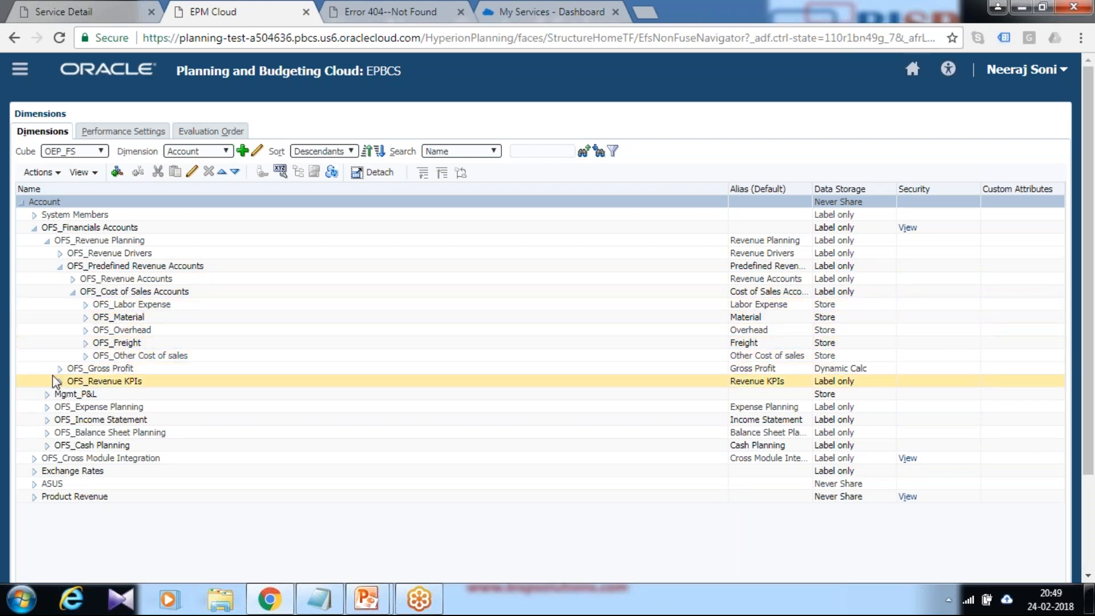
Step: Expand OFS_Gross Profit and OFS_Total Cost Of Sales to reveal COST_of_Indirect_Labor
left_click(60, 368)
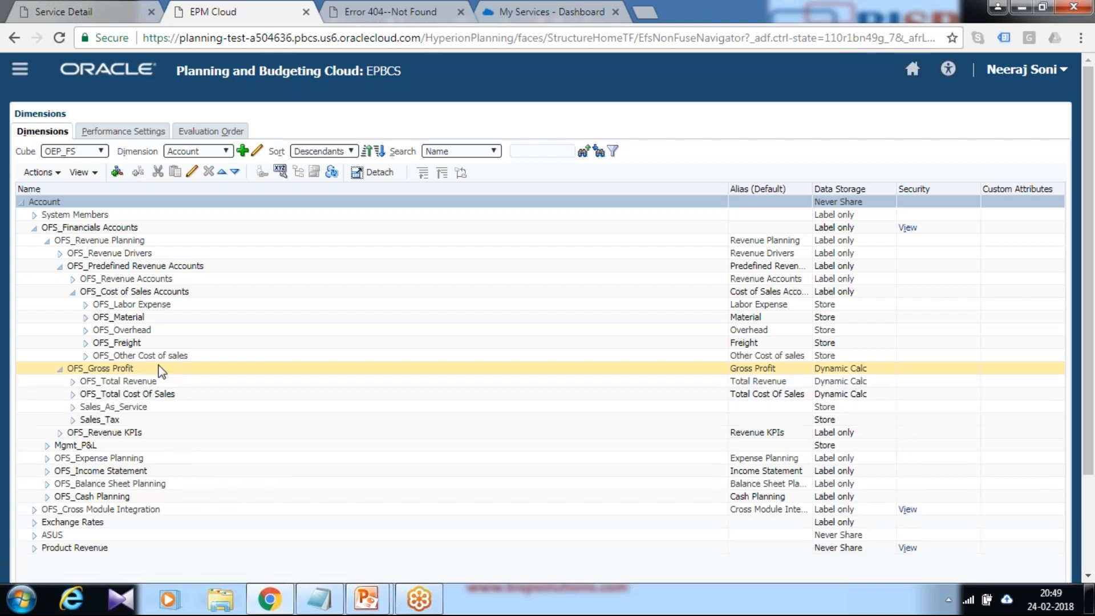
left_click(73, 394)
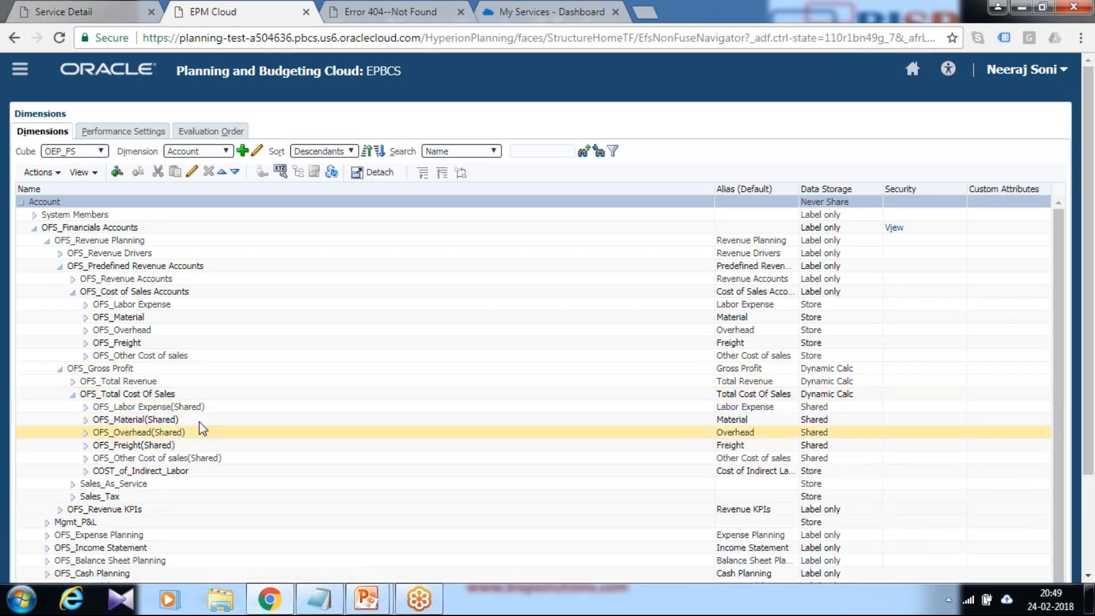
left_click(118, 381)
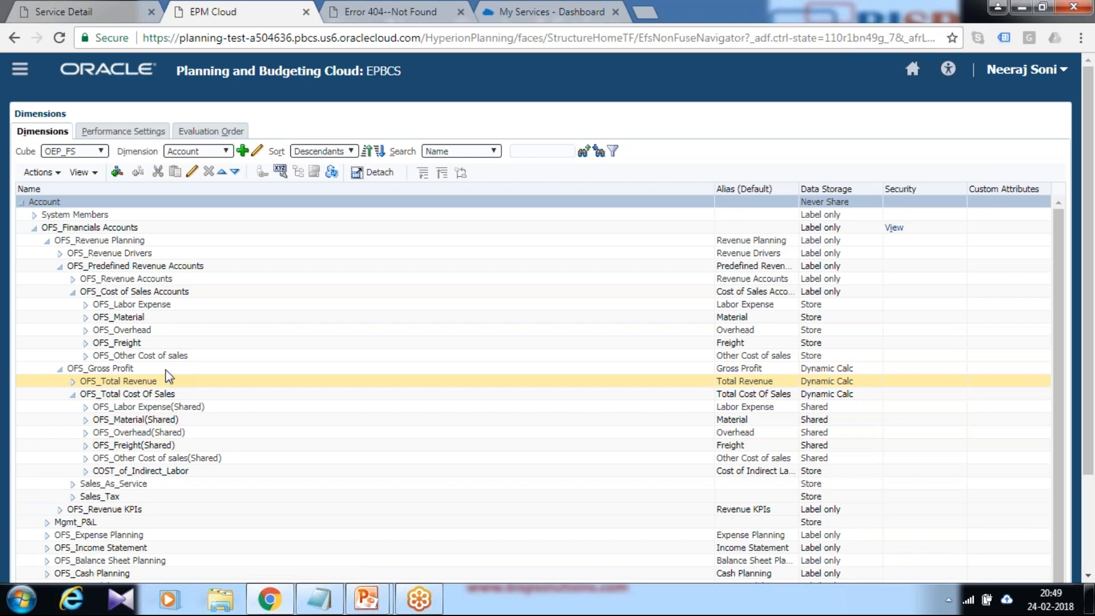
left_click(119, 317)
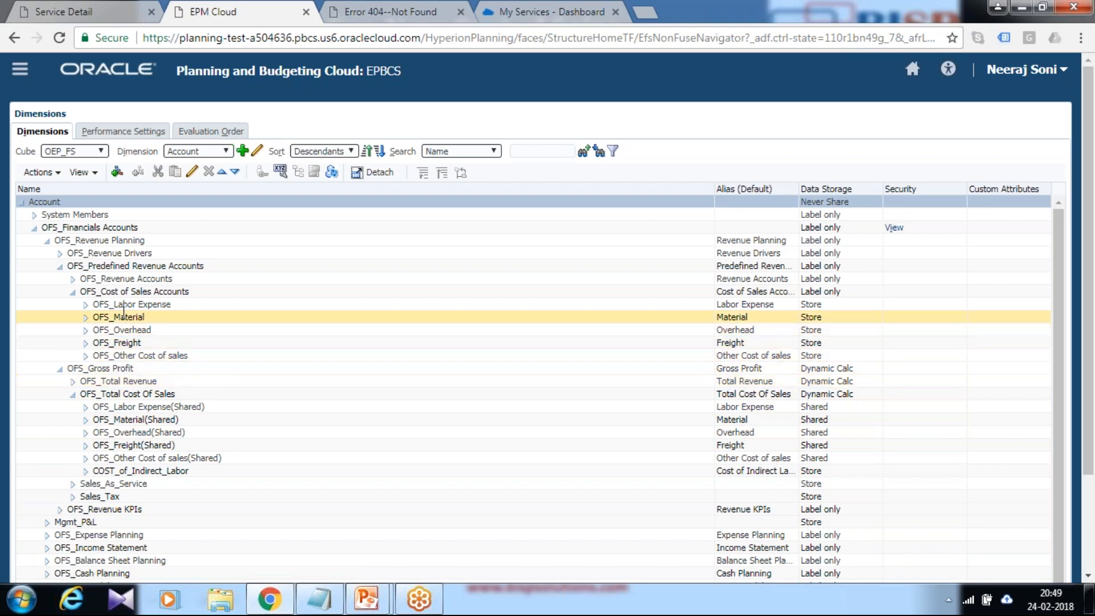
left_click(126, 394)
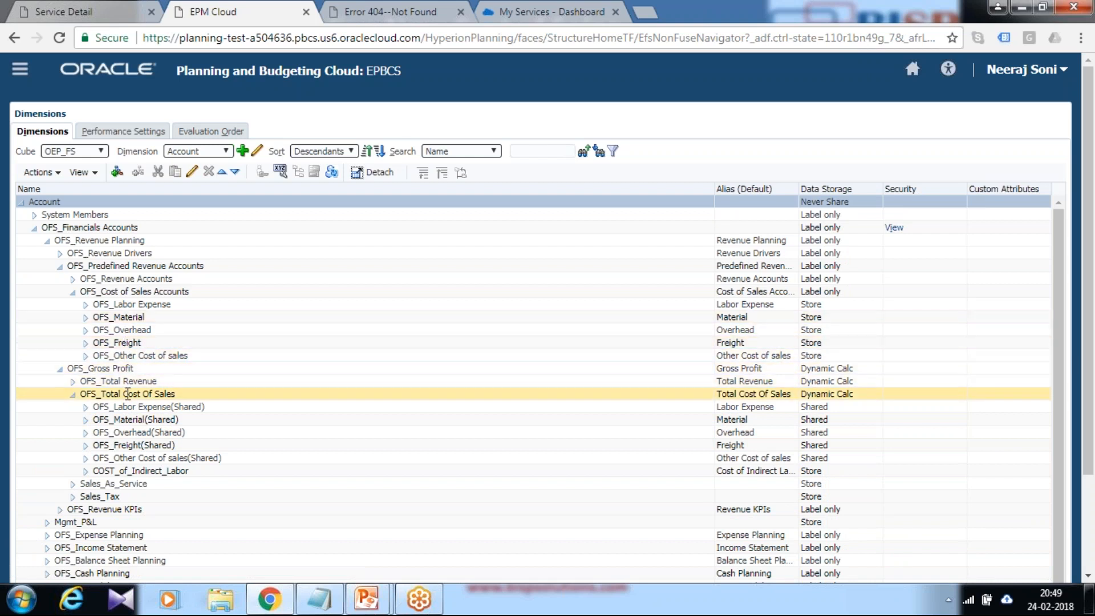
Step: Inspect the shared and original Material, Labor Expense and Other Cost members, then go home
left_click(155, 458)
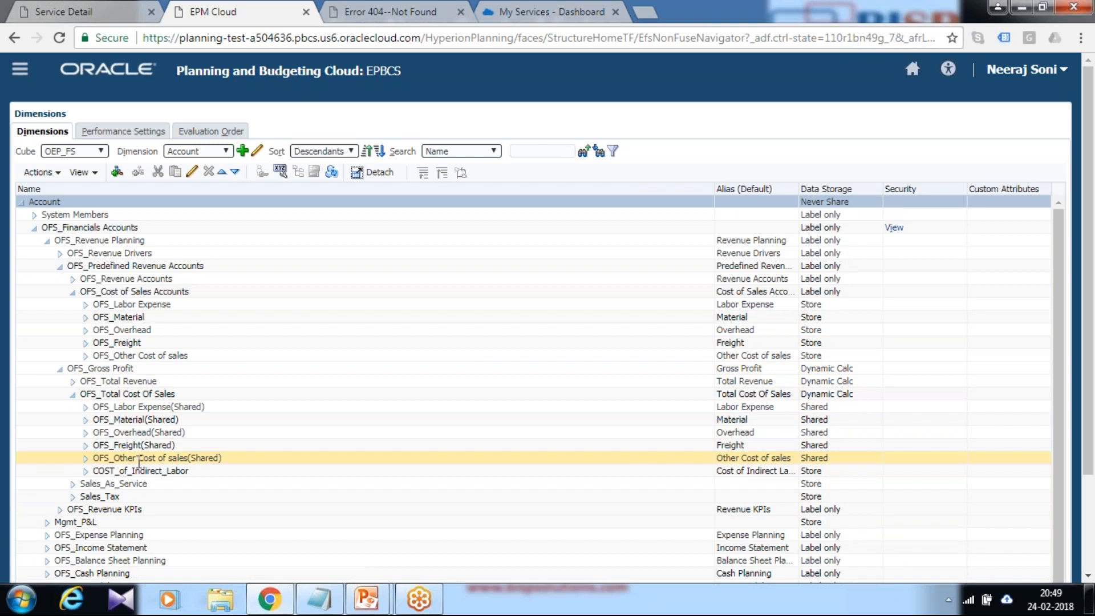
left_click(135, 419)
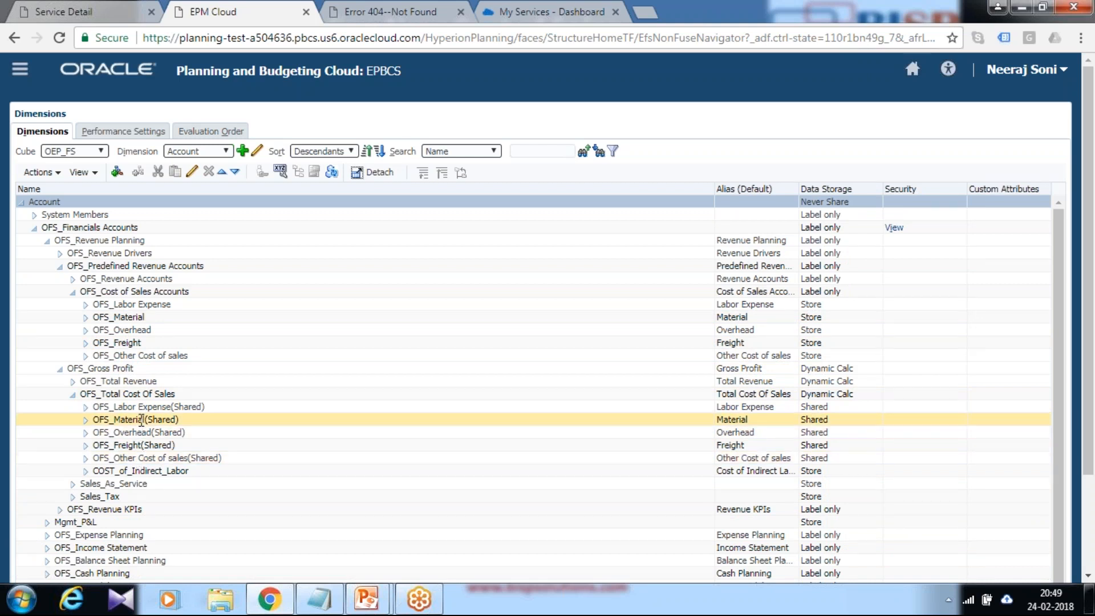
left_click(126, 394)
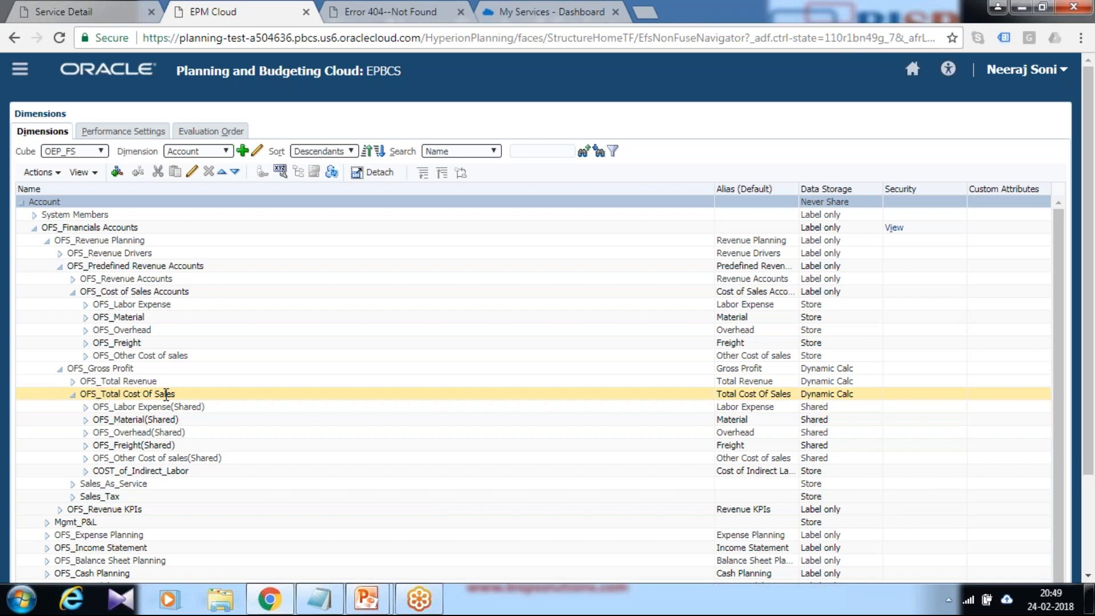
left_click(140, 471)
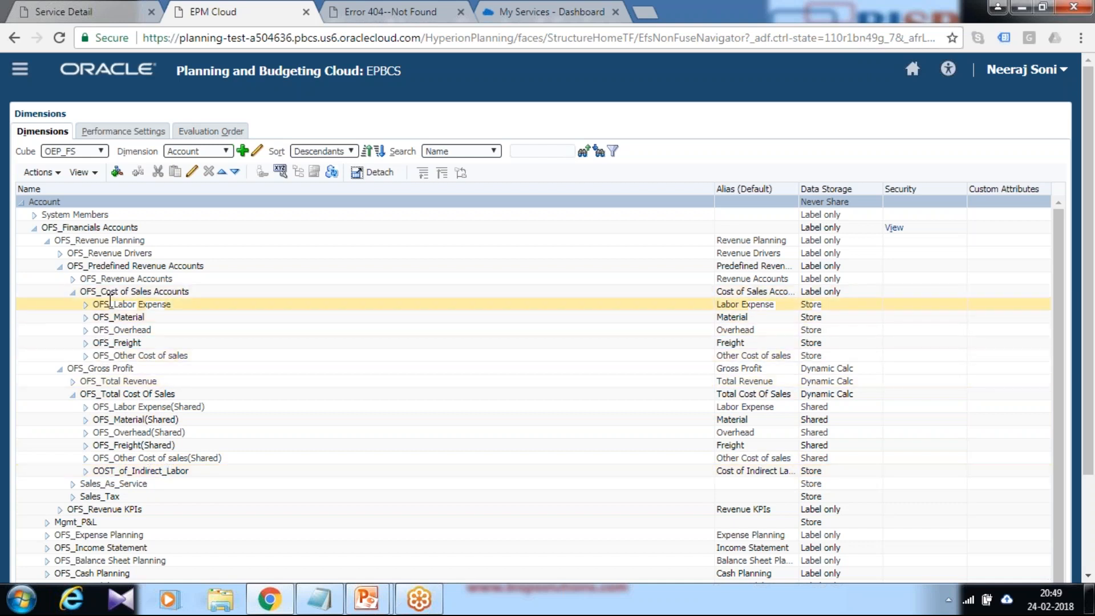
left_click(134, 292)
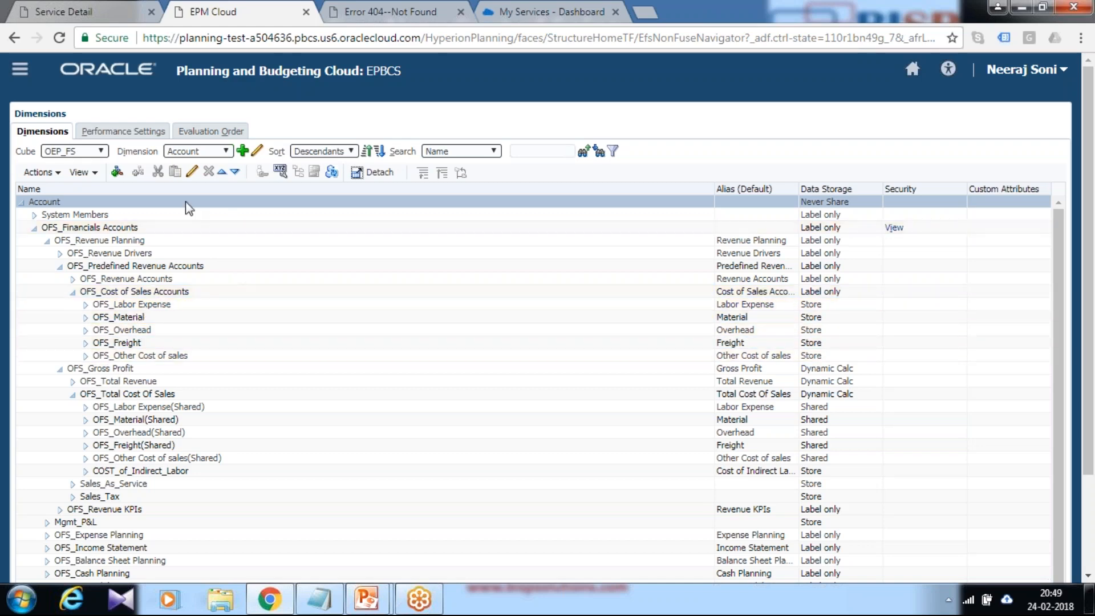
left_click(98, 240)
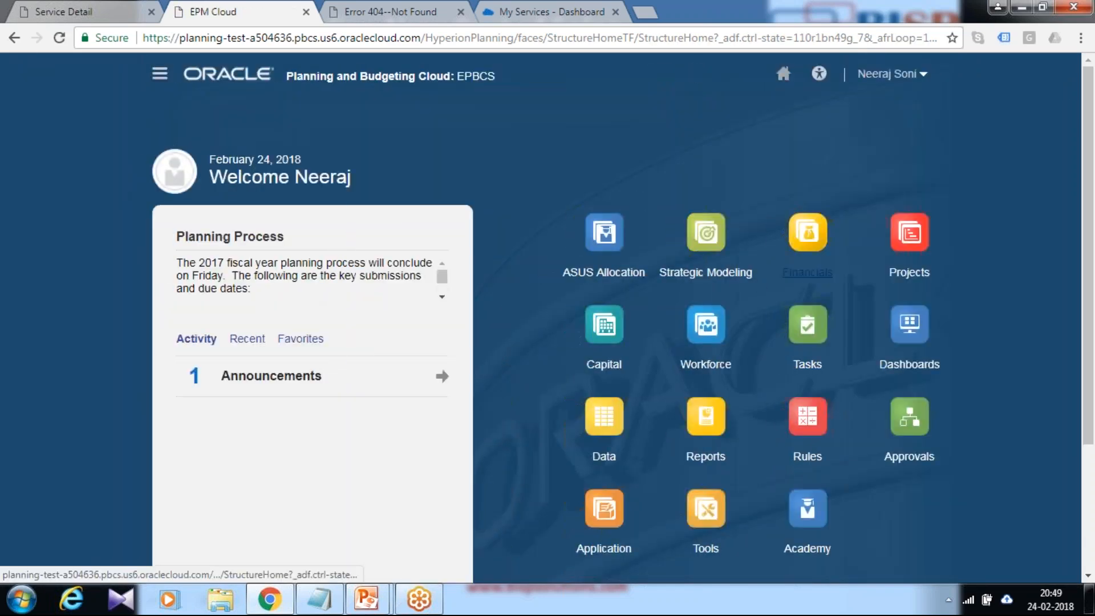
Step: Reopen the Financials Revenue dashboard and check the Cost of Sale legend for COST_of_Indirect_Labor
left_click(807, 232)
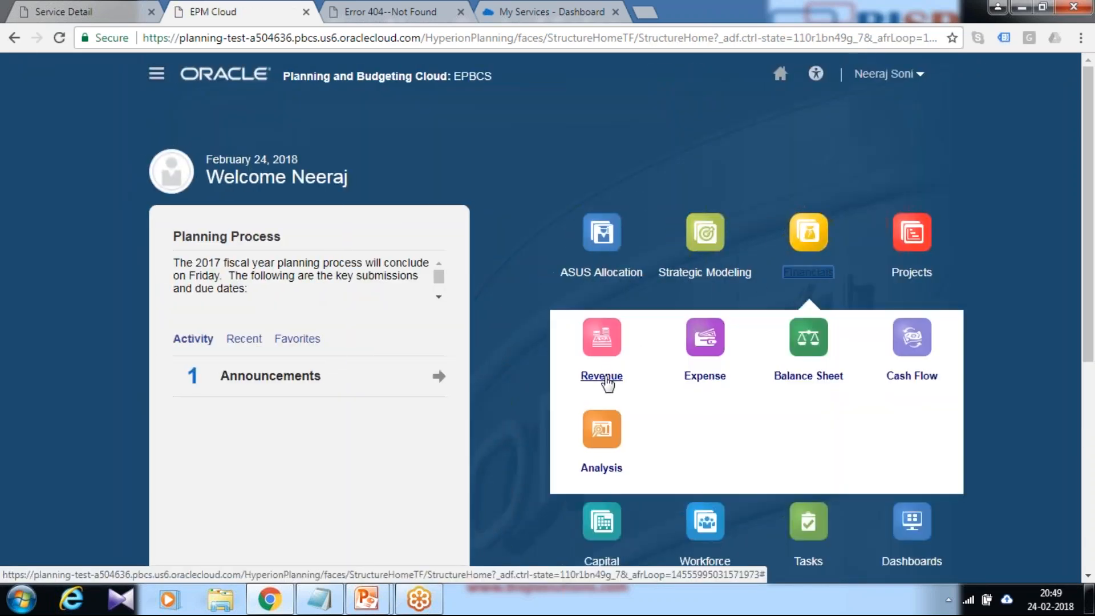
left_click(601, 336)
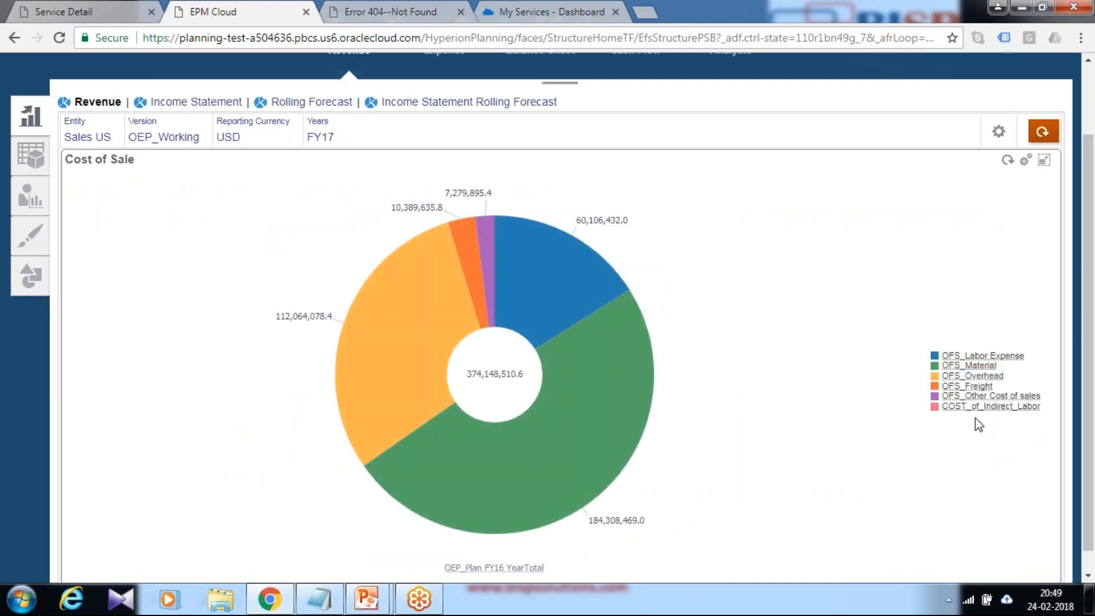
mouse_move(988, 409)
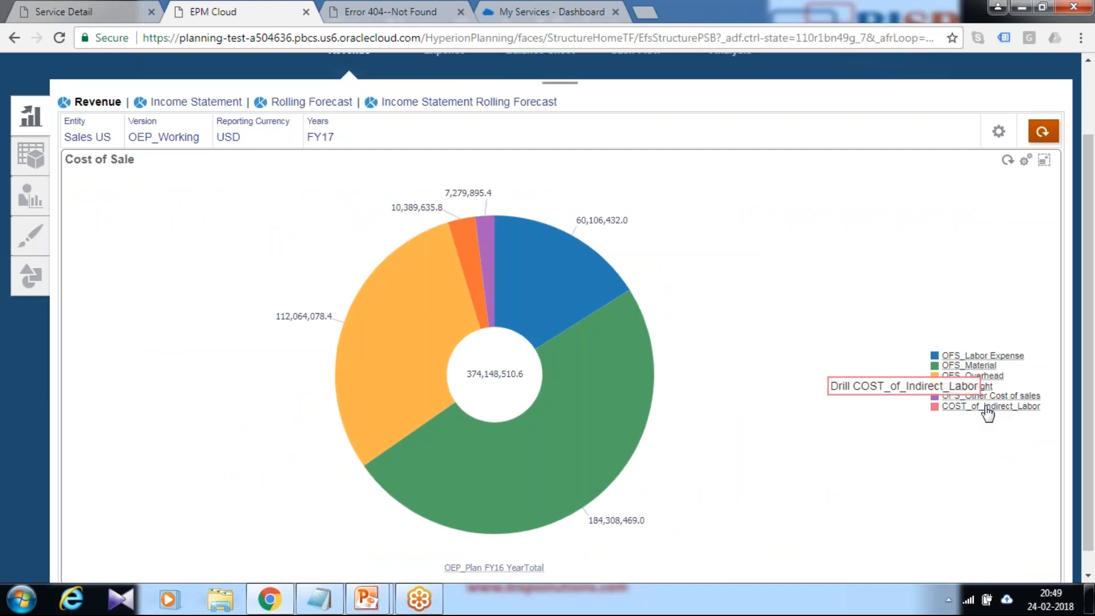
mouse_move(396, 363)
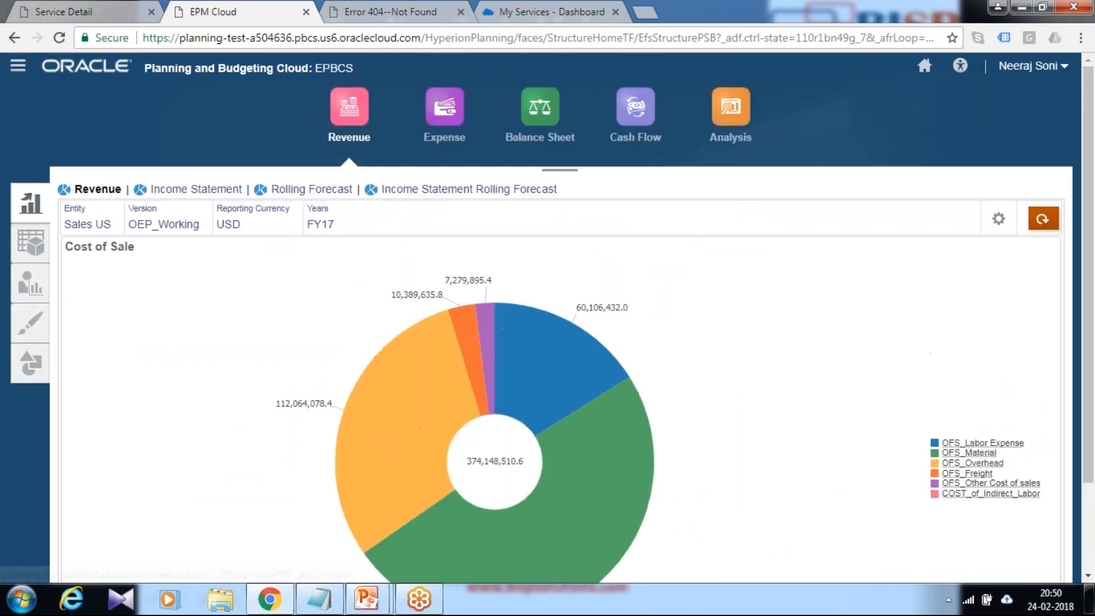
mouse_move(924, 67)
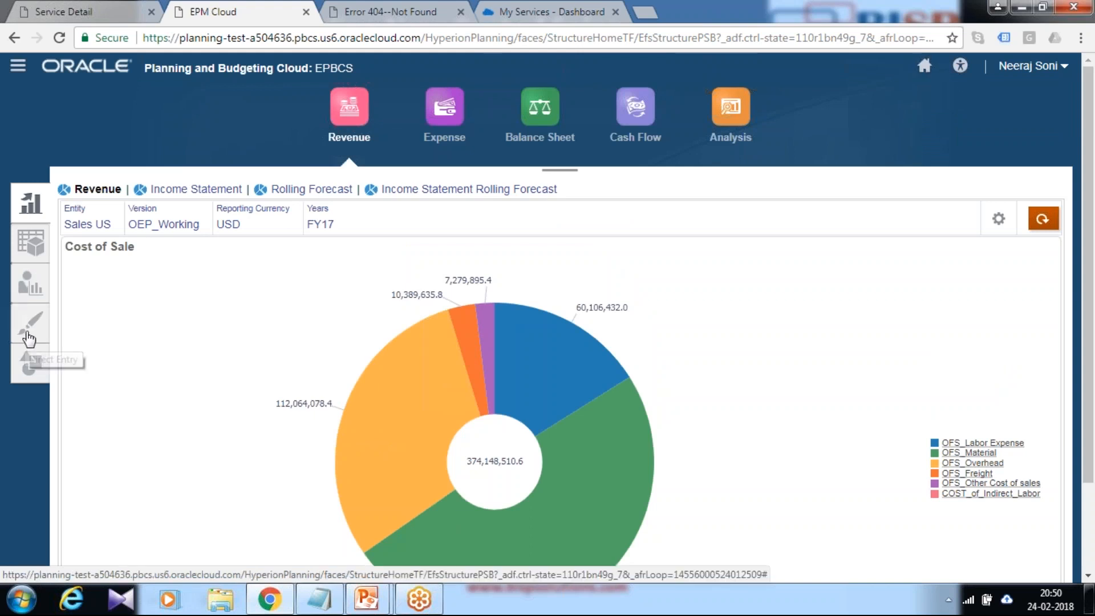
Step: Save 1,000 in Jan for COST_of_Indirect_Labor on Enter Revenue, then bring up PowerPoint
left_click(31, 321)
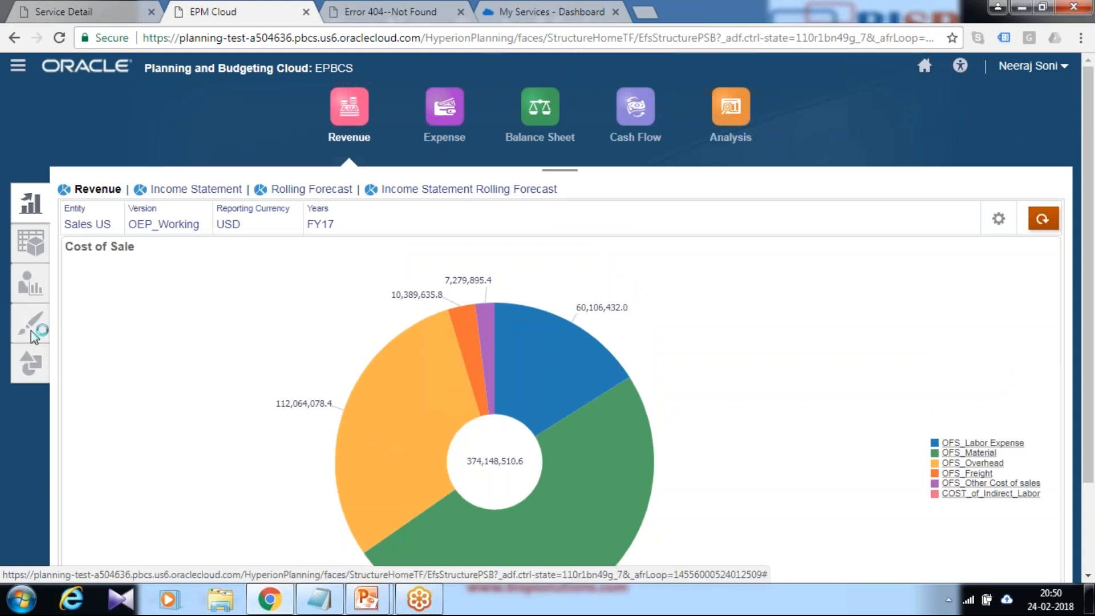
left_click(30, 324)
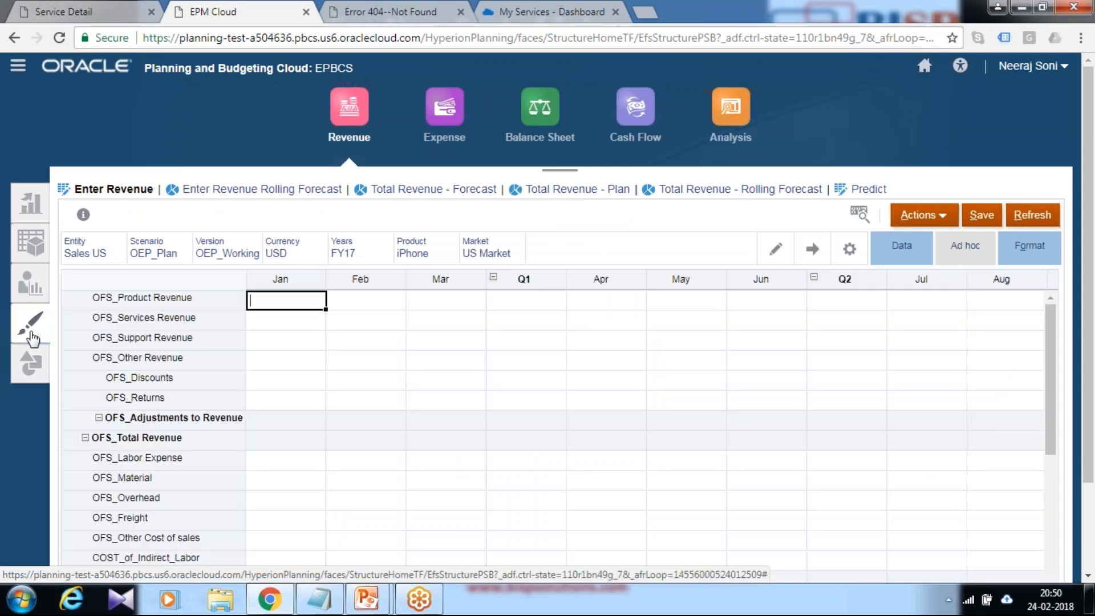
scroll("down", 3)
type("1,000")
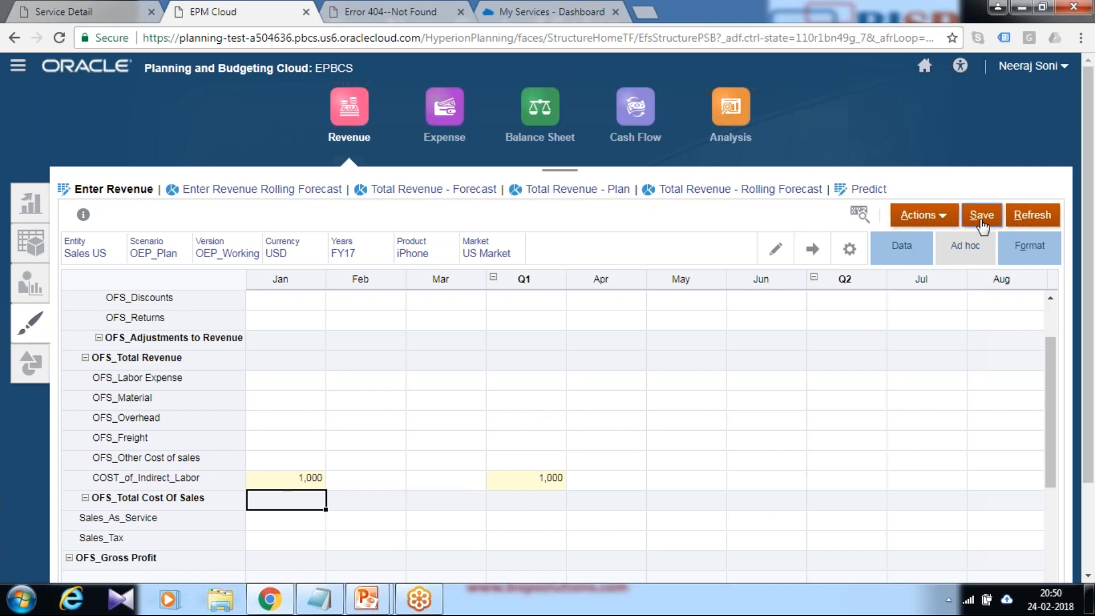
left_click(982, 214)
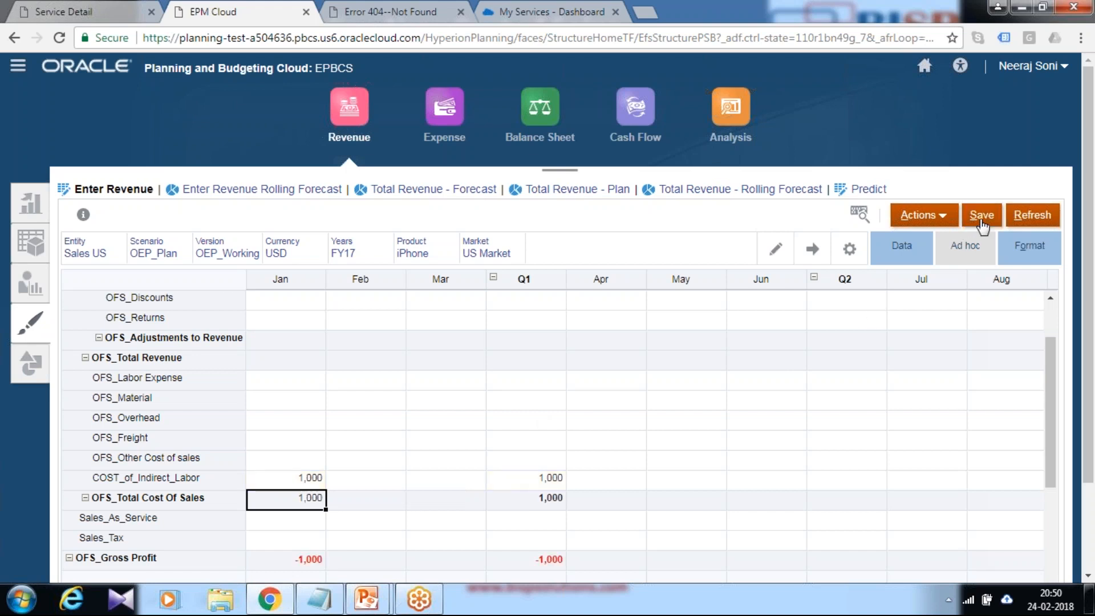
mouse_move(55, 68)
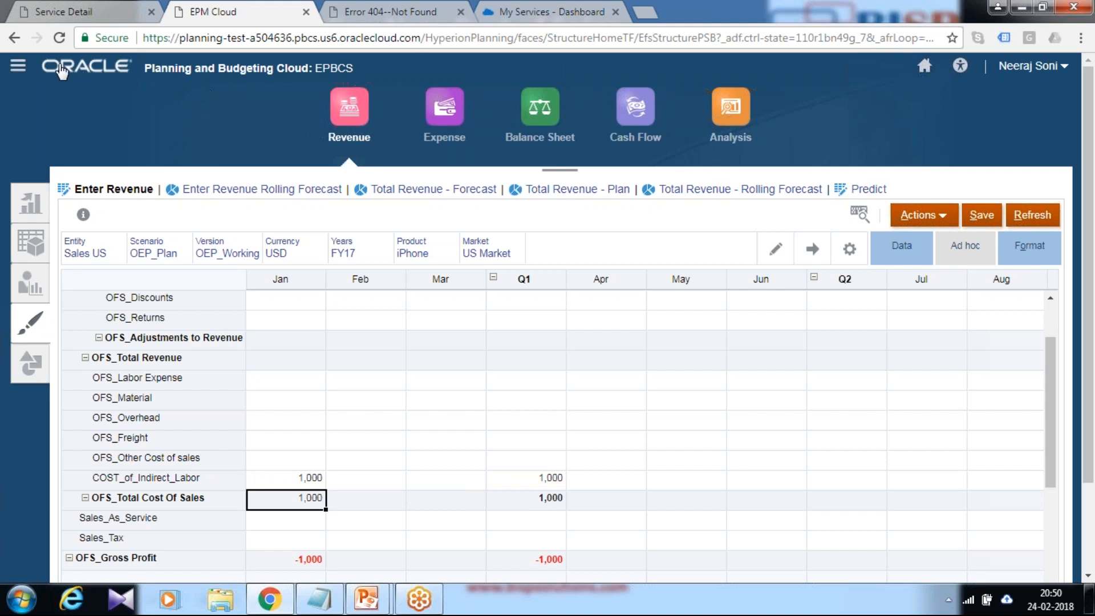
mouse_move(19, 66)
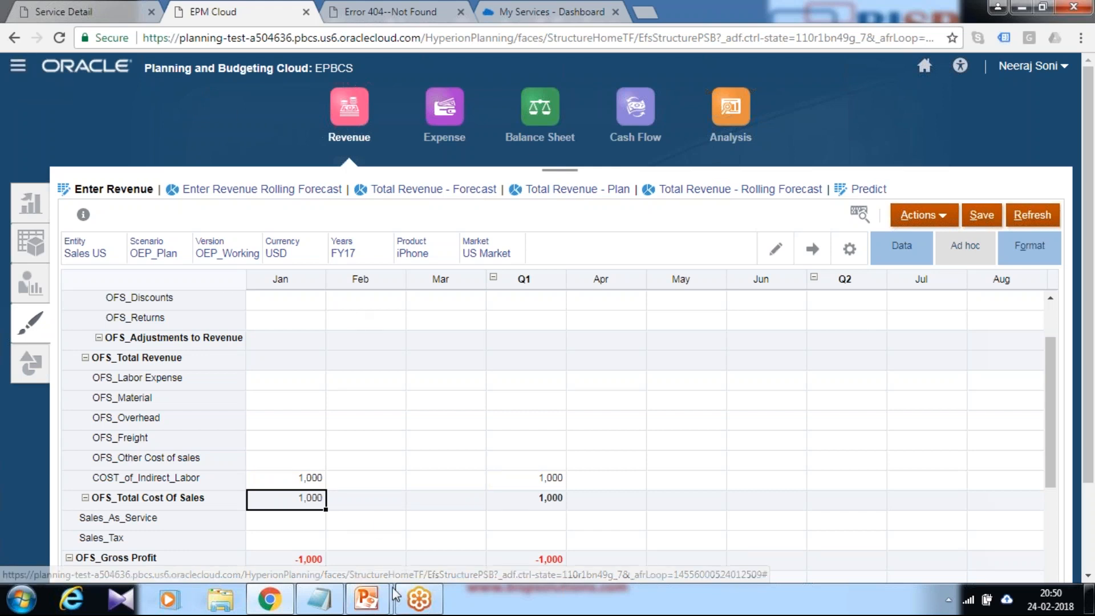
left_click(369, 599)
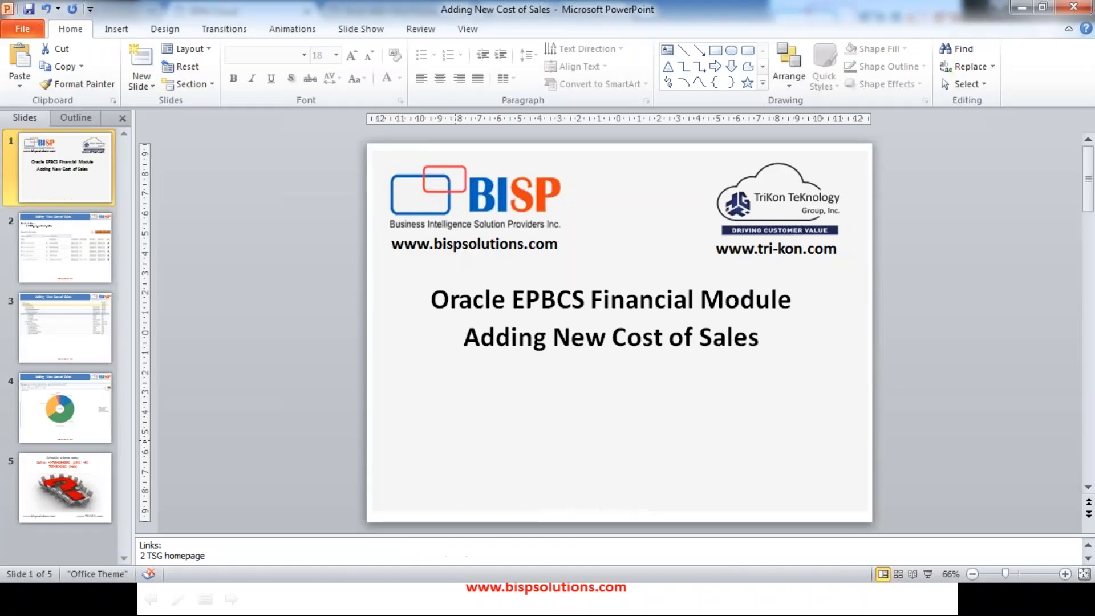